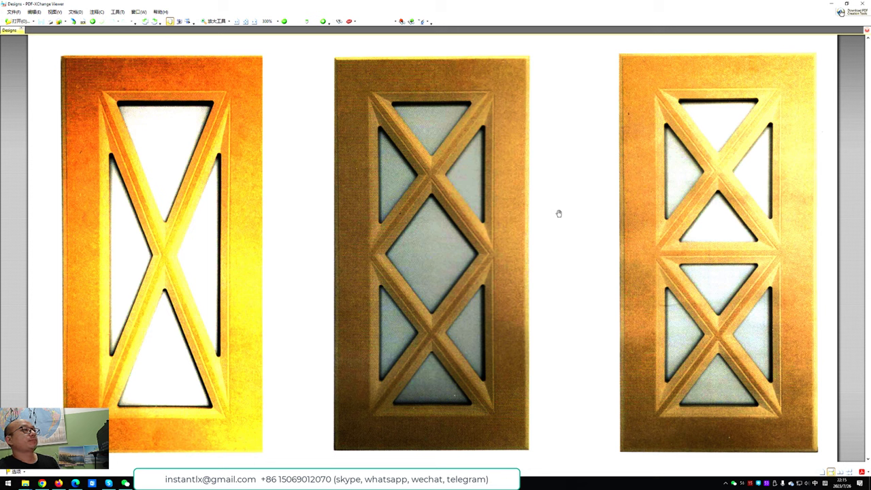
mouse_move(536, 235)
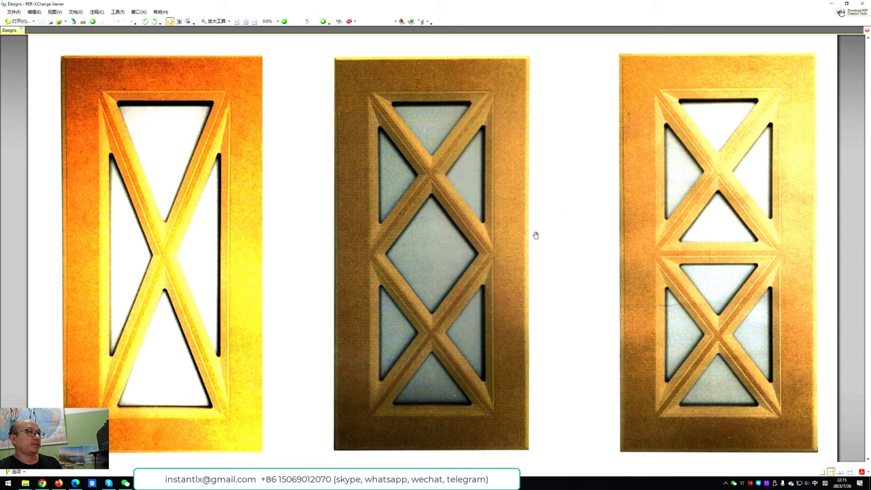
mouse_move(476, 264)
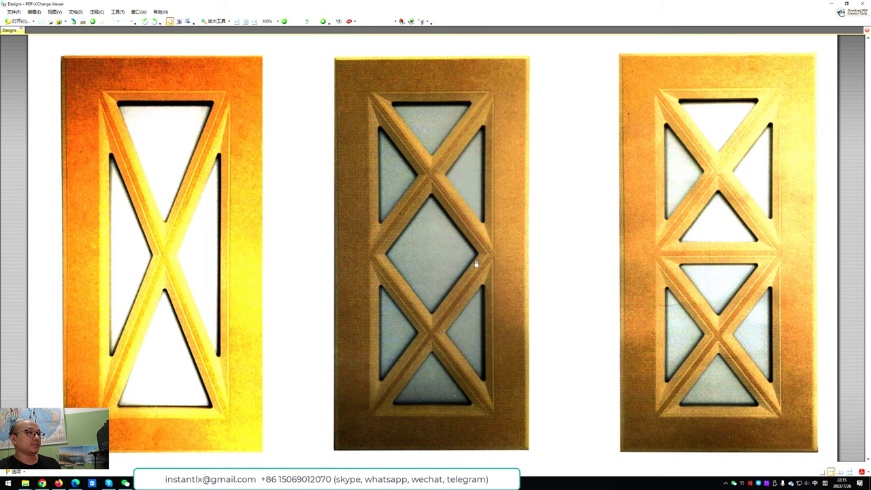
mouse_move(844, 6)
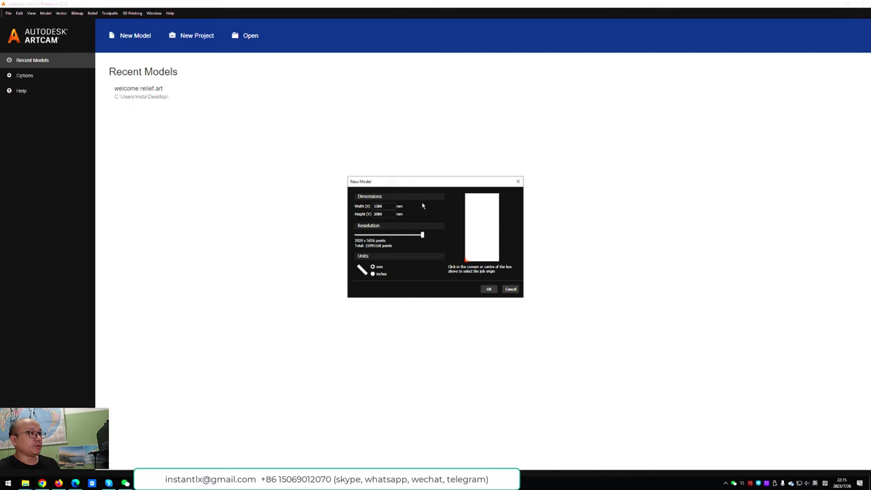
mouse_move(397, 213)
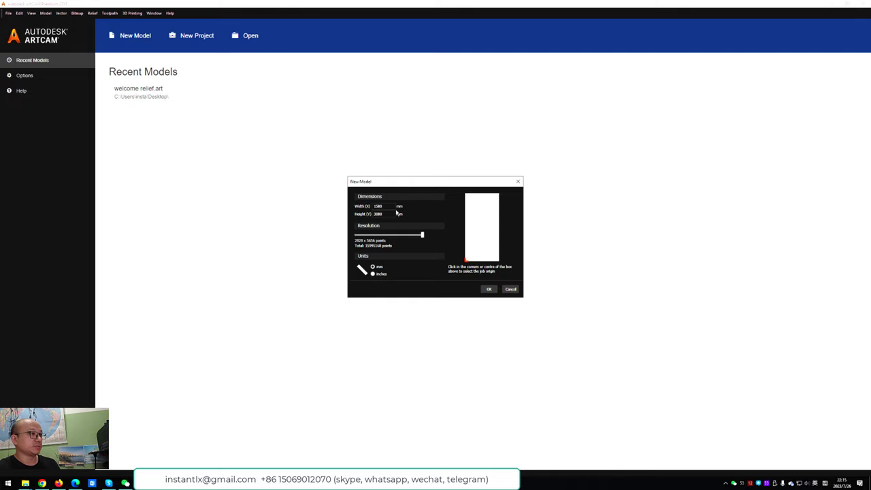
mouse_move(425, 209)
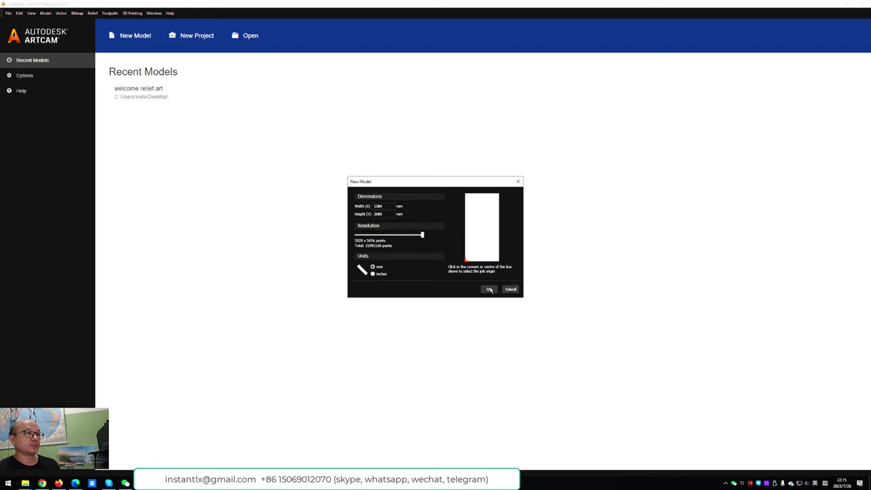
Confirm the New Model dialog with its default width, height and units
left_click(489, 288)
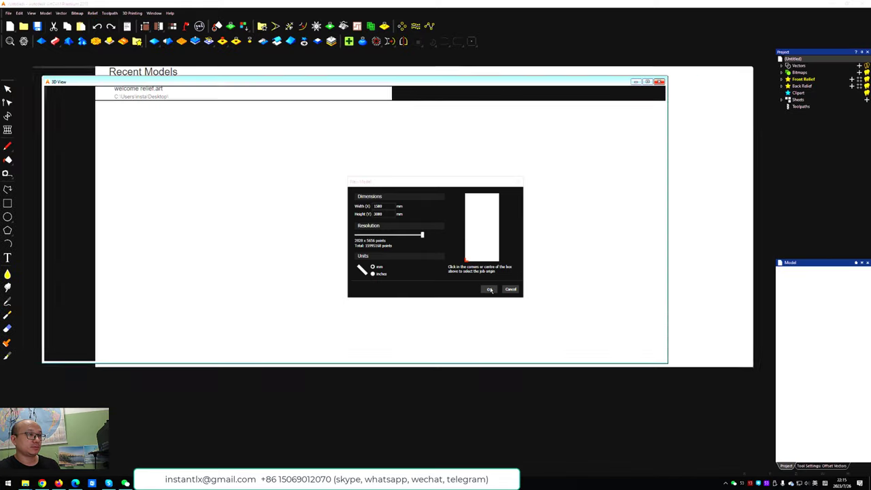
Create the door's outer frame rectangle from entered width and height values
left_click(489, 288)
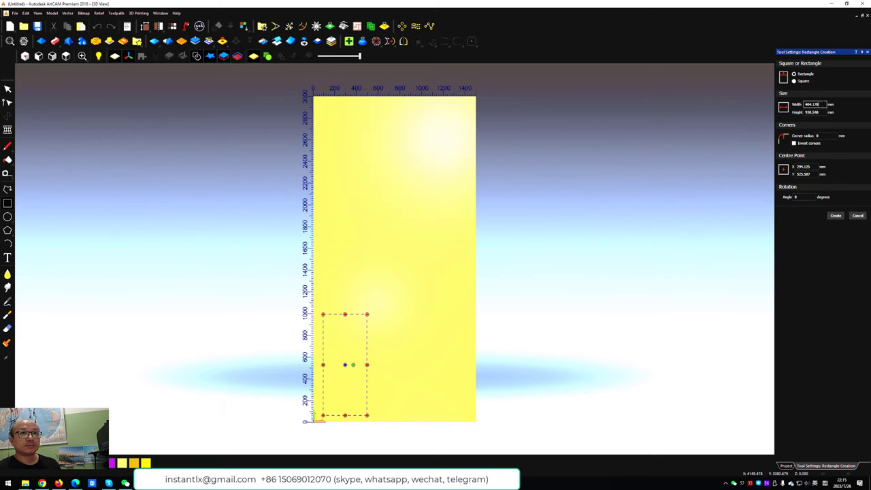
triple_click(813, 104)
type("40")
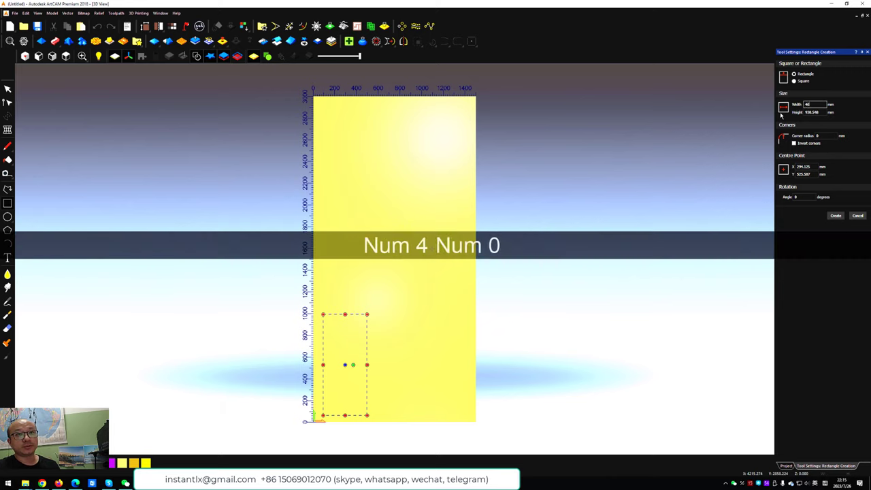
key("Tab")
type("800")
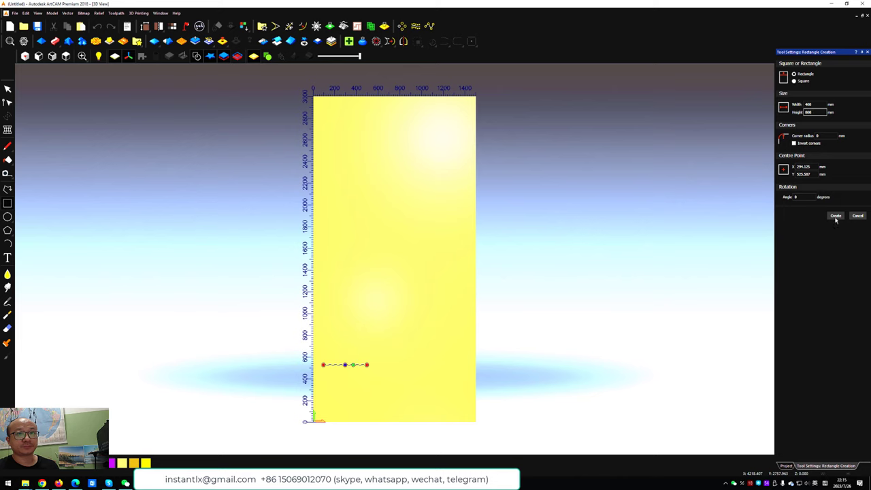
left_click(835, 215)
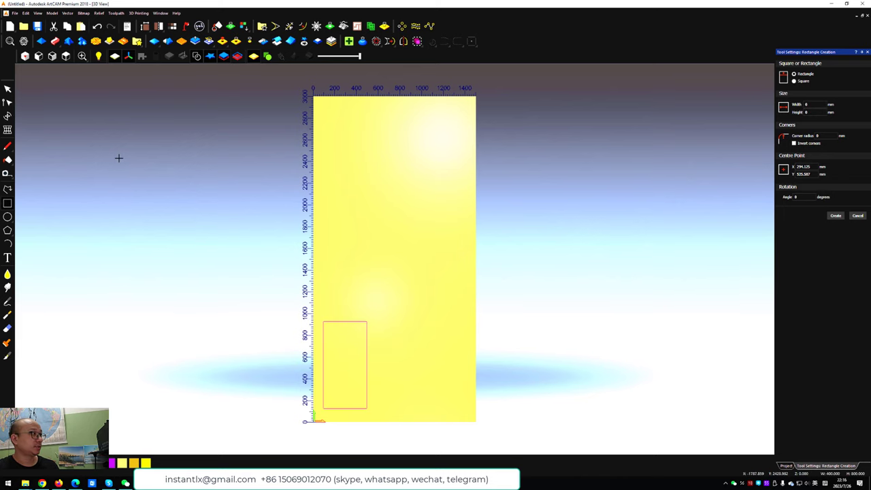
mouse_move(368, 366)
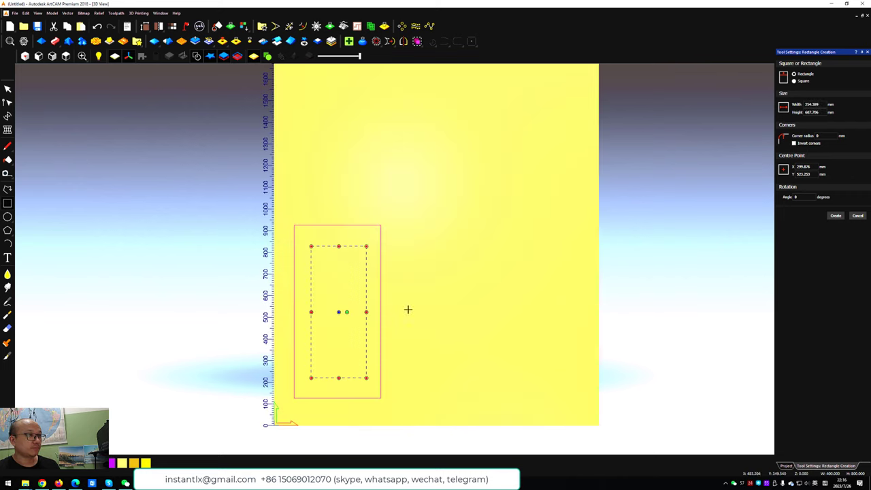
Create the smaller inner opening rectangle inside the frame
triple_click(811, 104)
type("300")
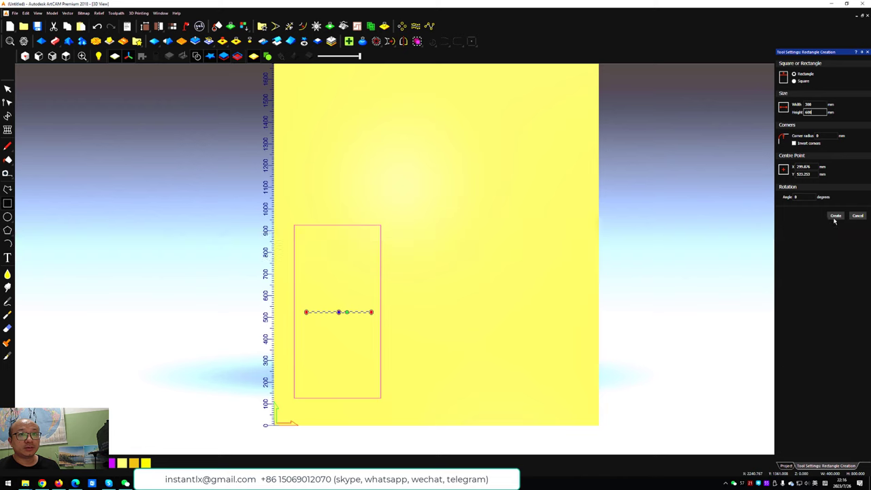
left_click(836, 215)
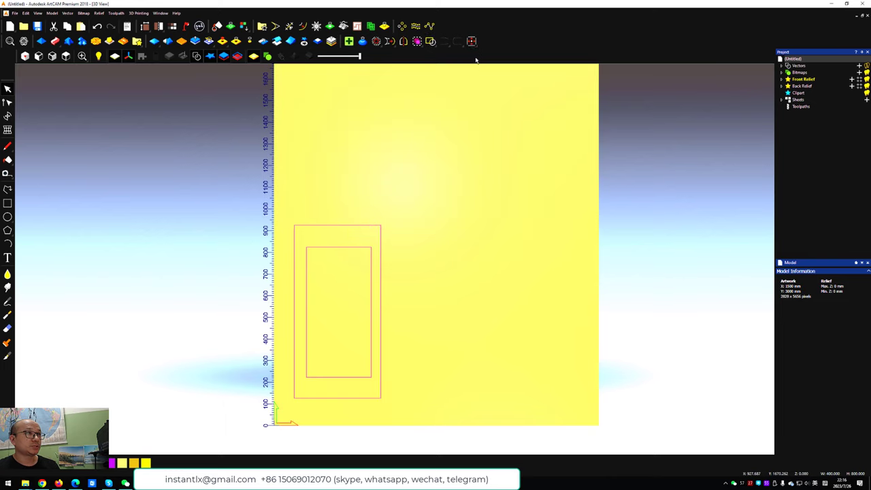
Draw a rectangle and snap it over the lower half of the inner opening
left_click(470, 41)
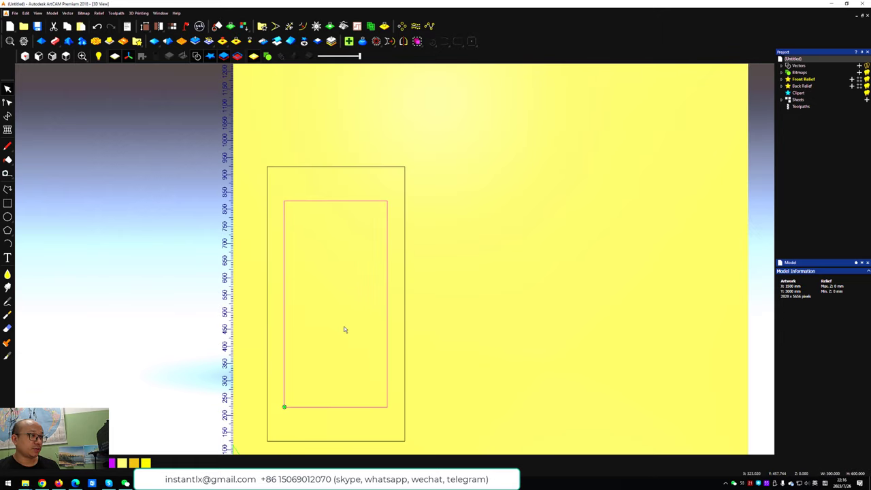
left_click(8, 202)
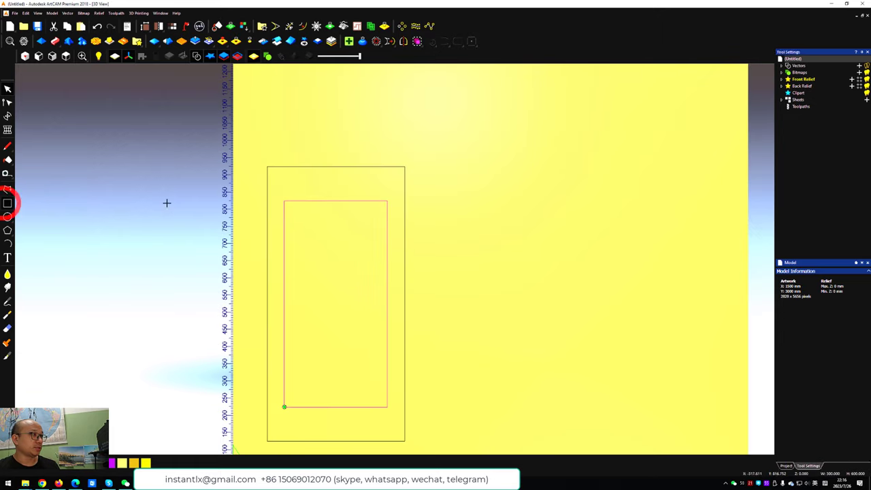
left_click(8, 203)
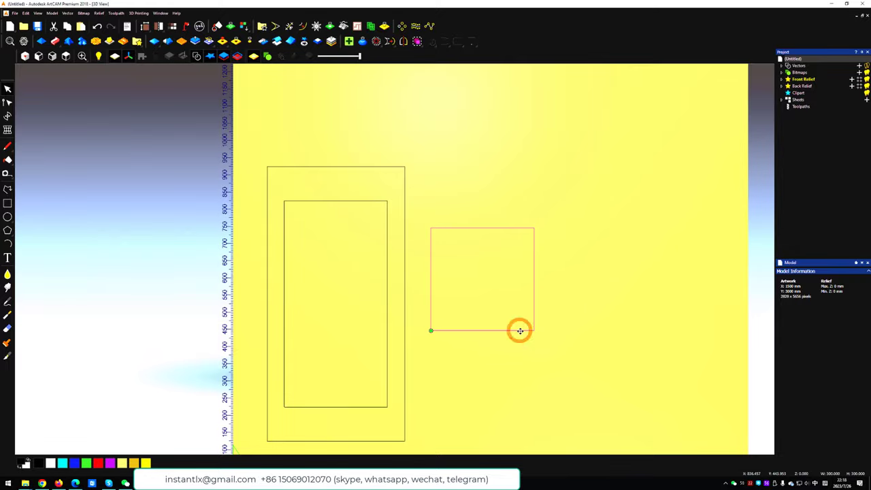
key("ctrl")
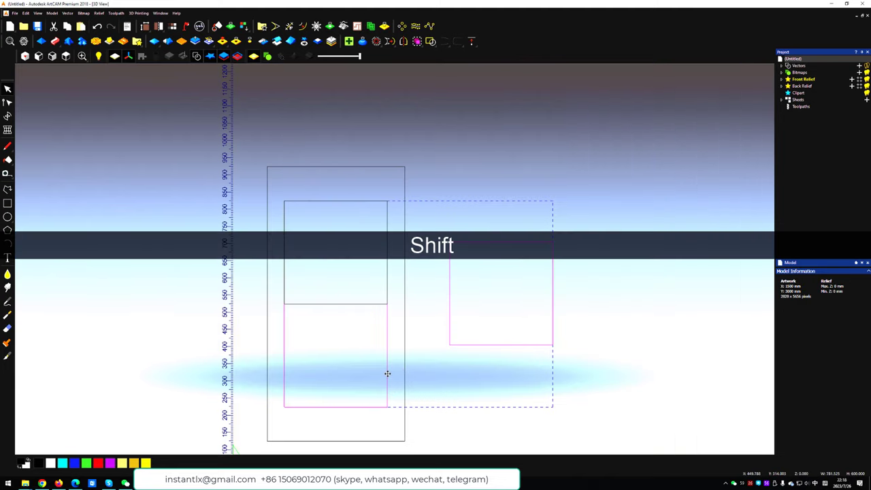
left_click(470, 40)
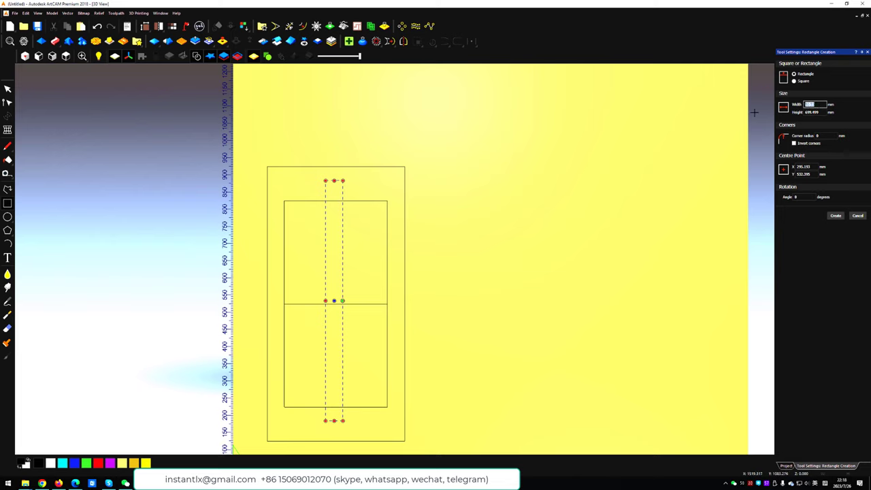
mouse_move(753, 120)
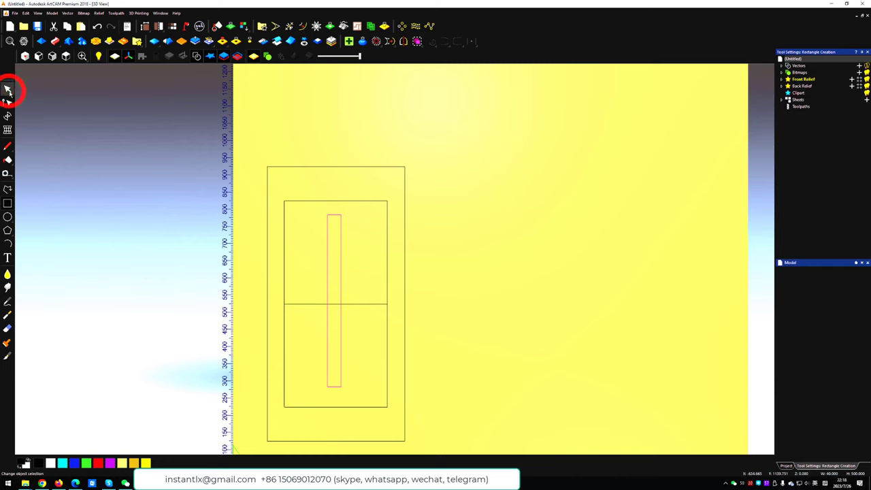
Rotate copies of the narrow bar into two diagonals crossing the lower pane
key("shift")
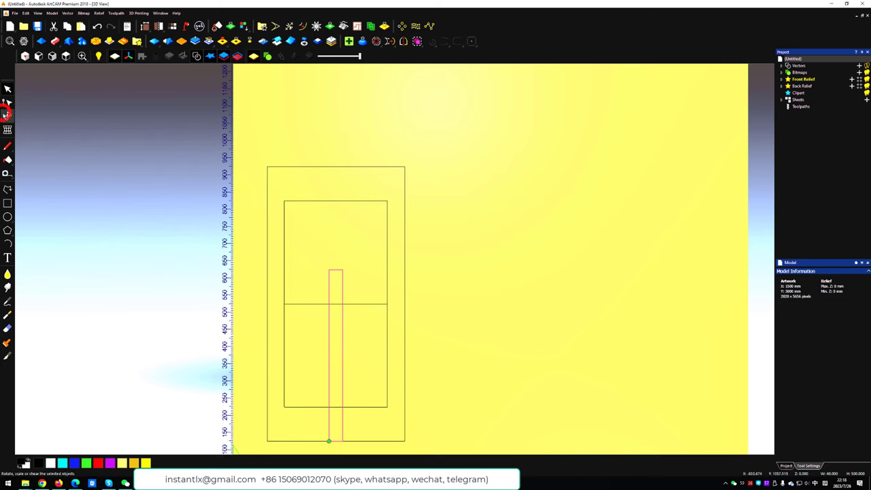
left_click(8, 114)
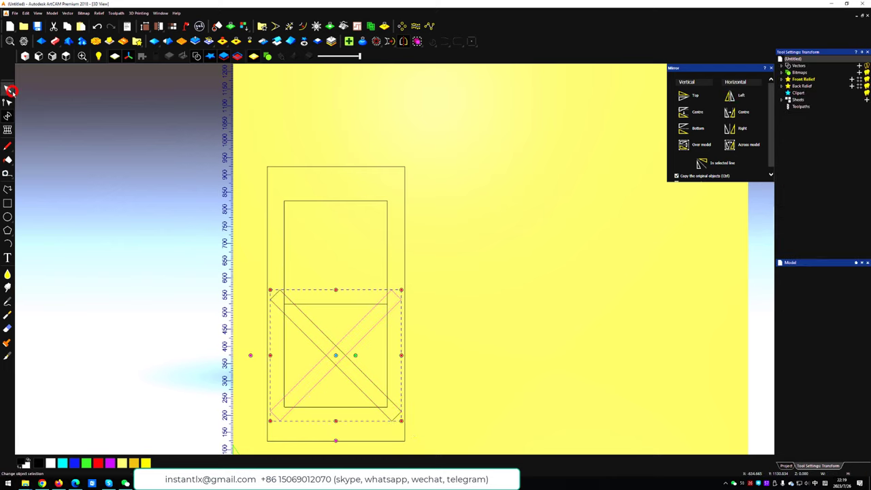
Select and clean up the crossed-bar vectors, undoing a stray delete
key("shift")
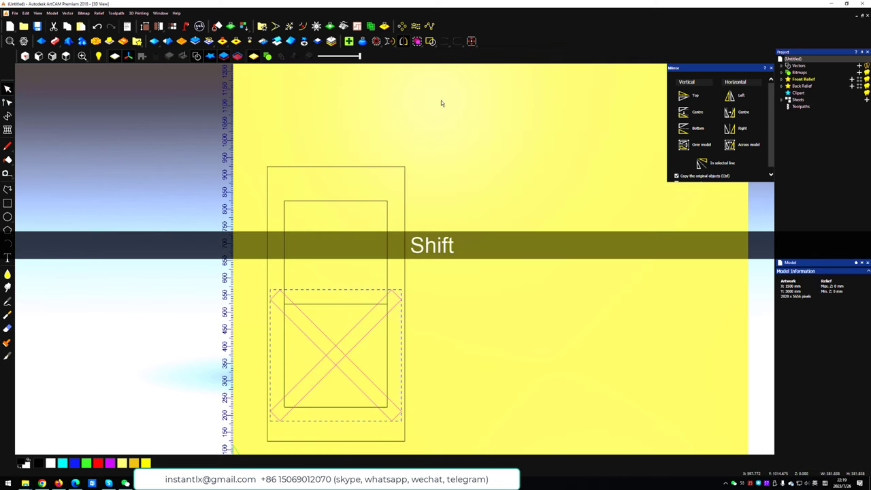
left_click(430, 40)
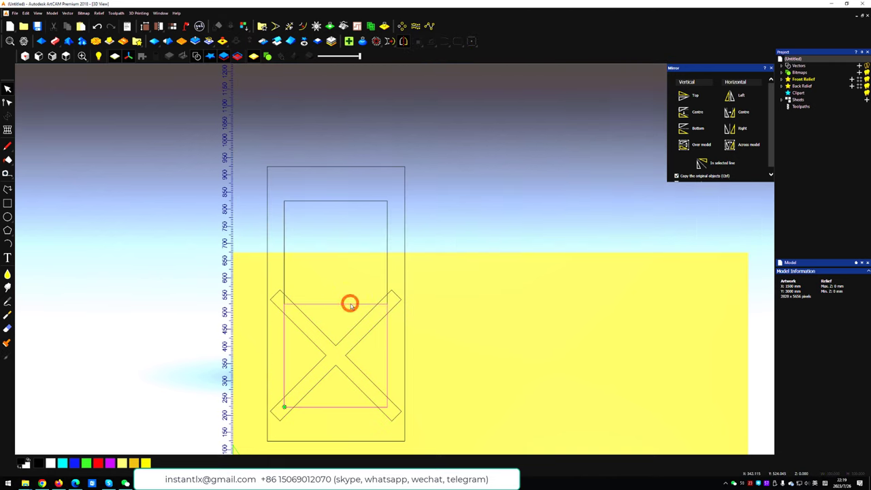
key("Delete")
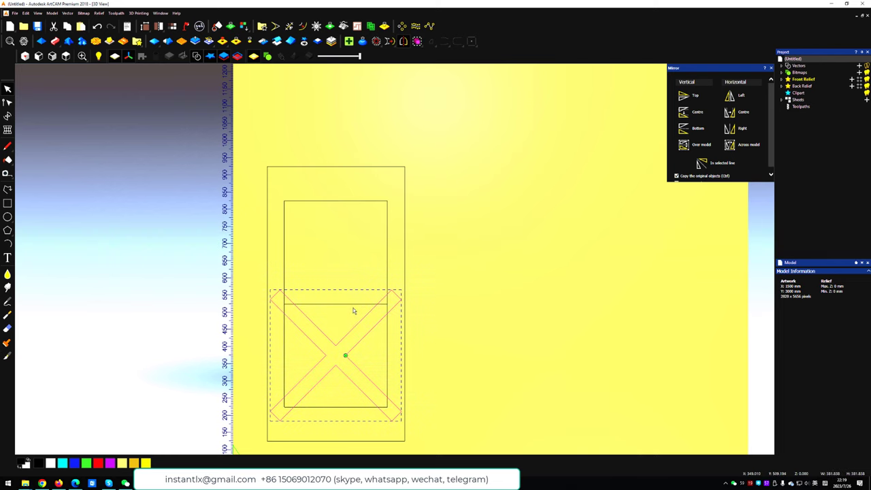
key("shift")
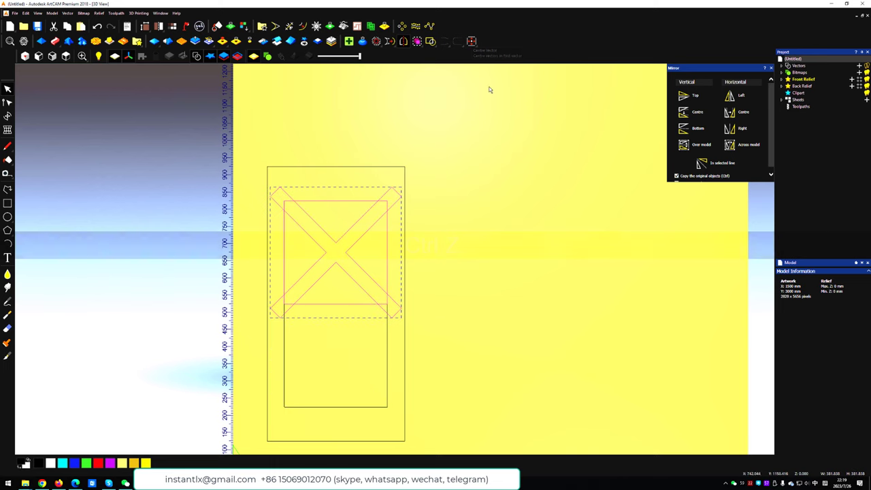
key("ctrl+z")
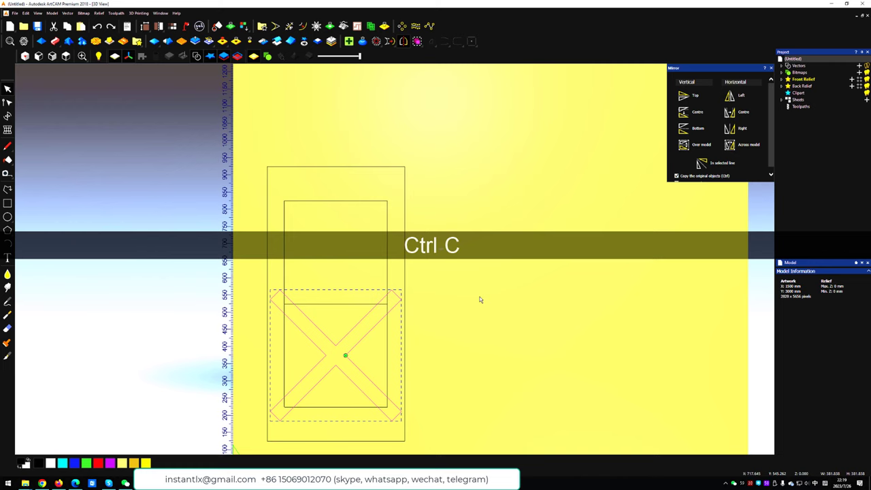
Paste a second X of crossing bars over the upper pane and select the lattice strips
key("ctrl+v")
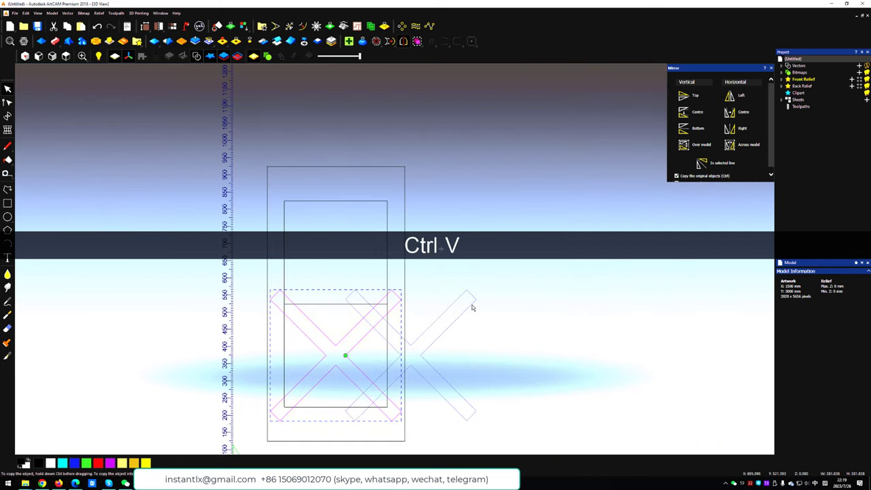
key("ctrl+z")
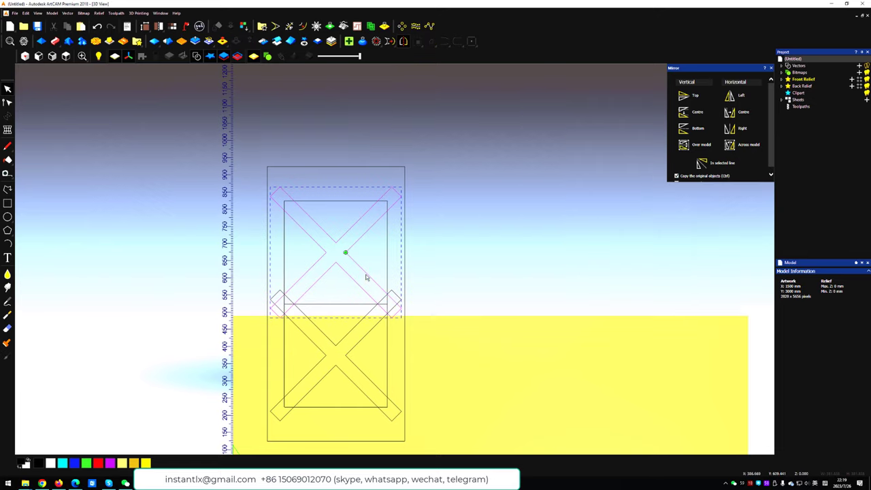
key("shift")
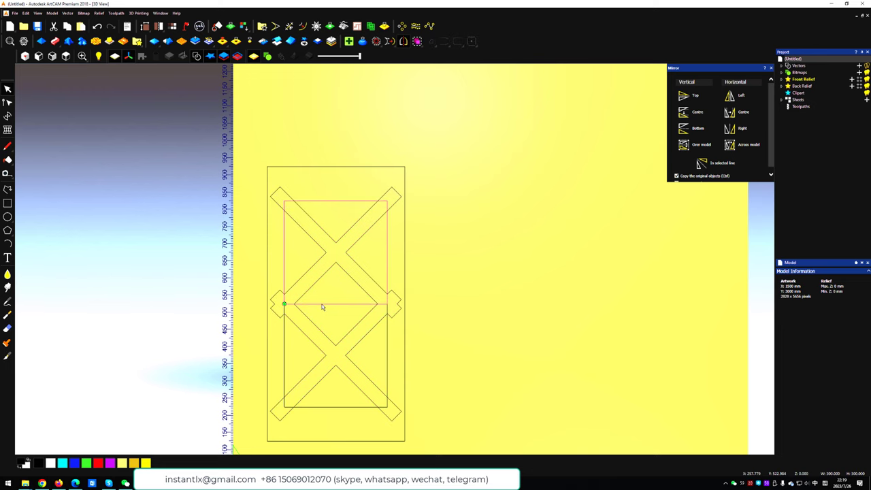
key("Delete")
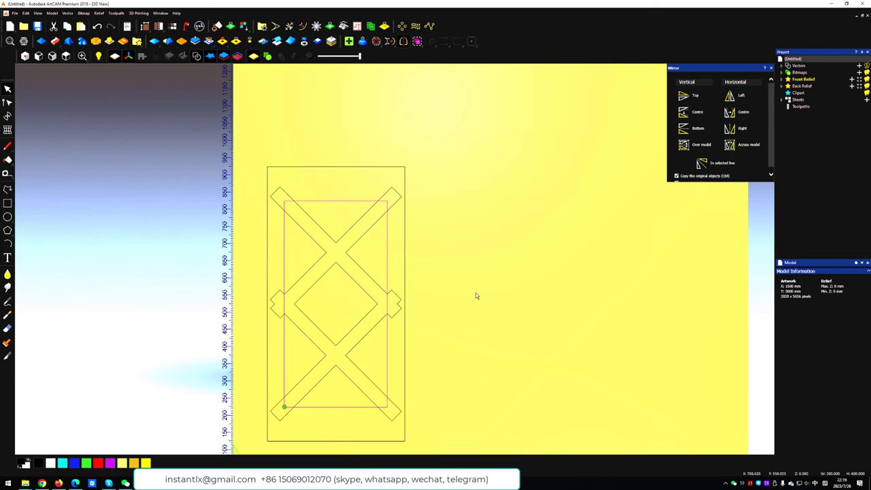
key("shift")
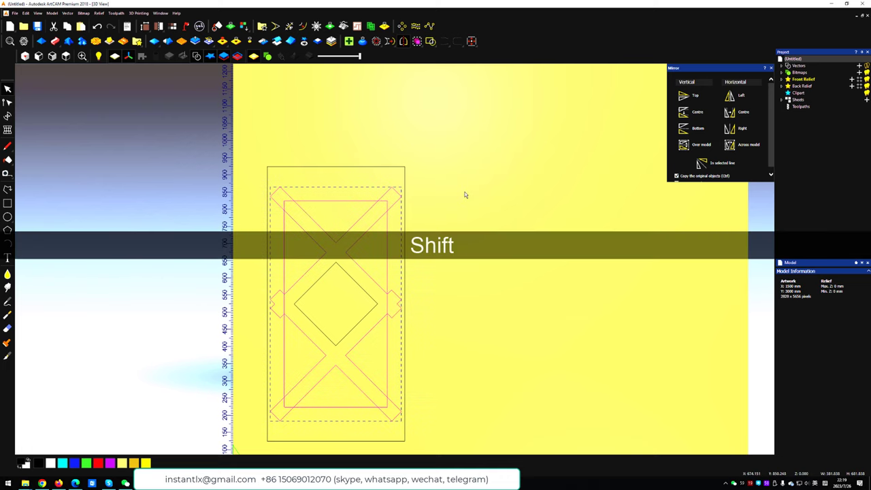
mouse_move(439, 52)
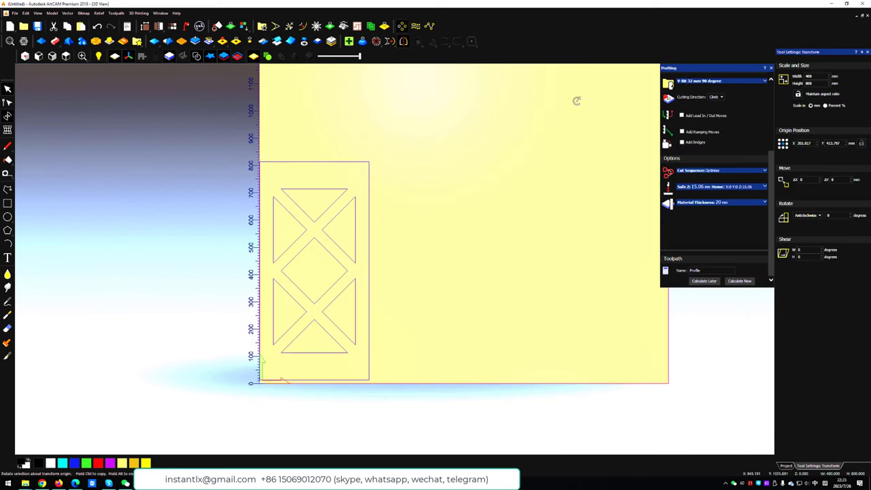
Select the finished door panel outlines and bring up the Toolpaths operations
left_click(313, 269)
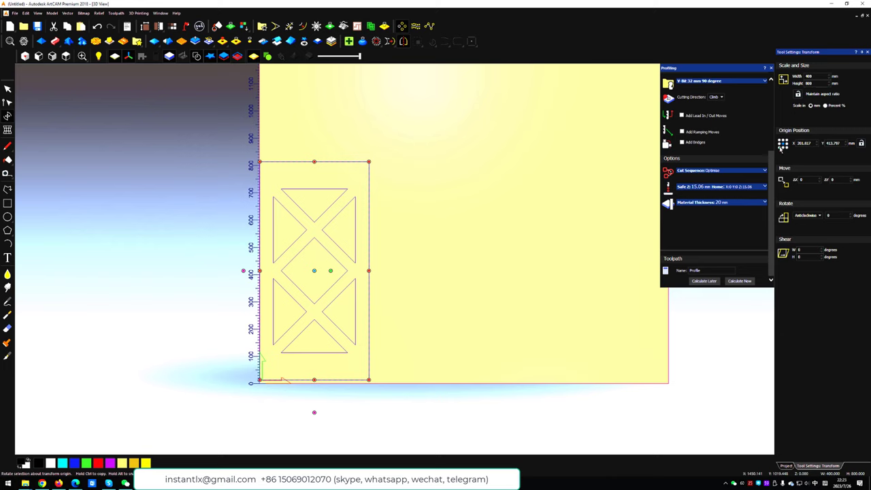
left_click(805, 143)
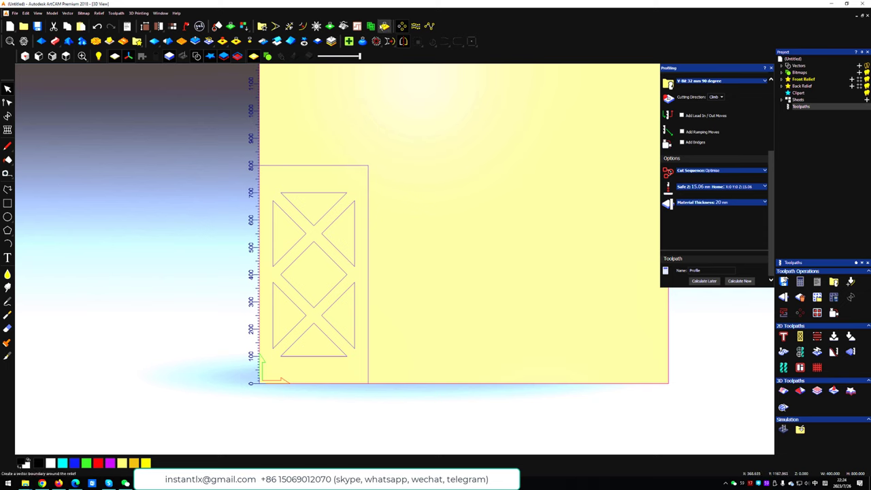
mouse_move(370, 26)
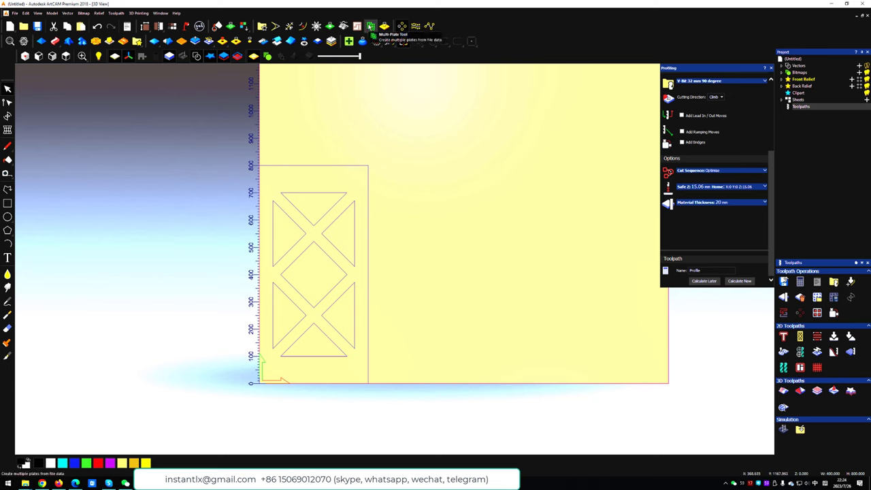
mouse_move(370, 26)
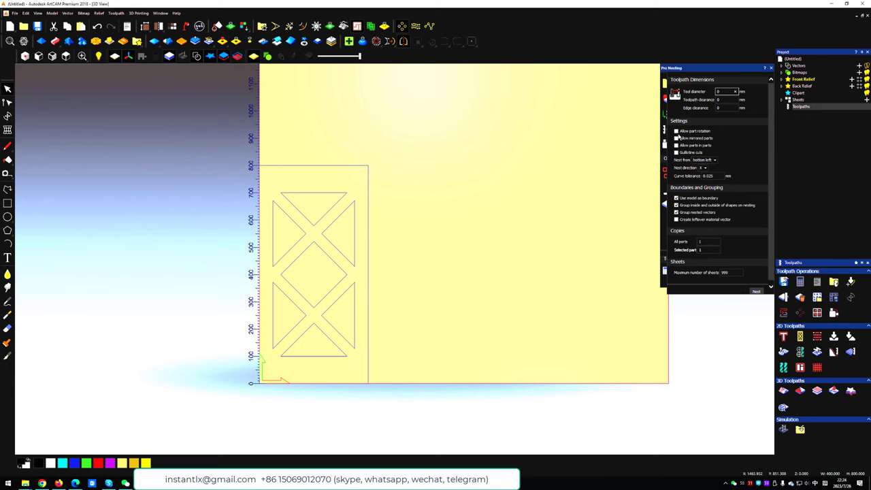
Set the nesting tool diameter, allow part rotation and set the maximum number of sheets
left_click(724, 91)
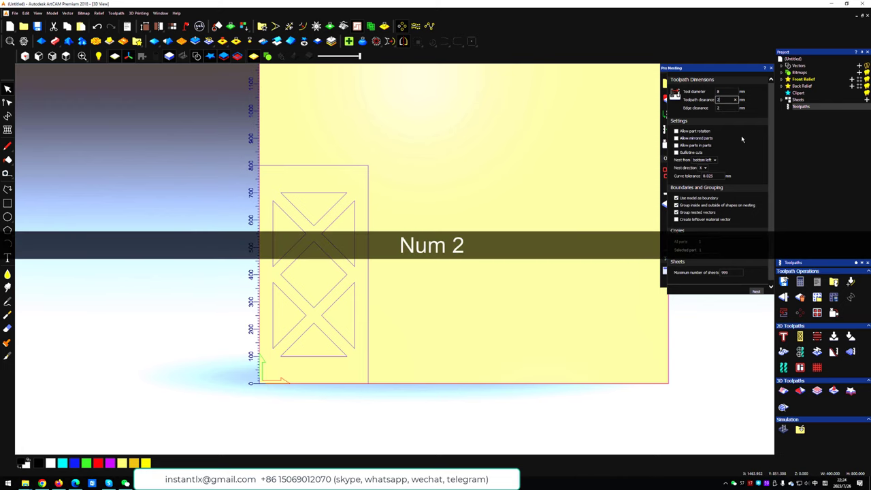
left_click(676, 131)
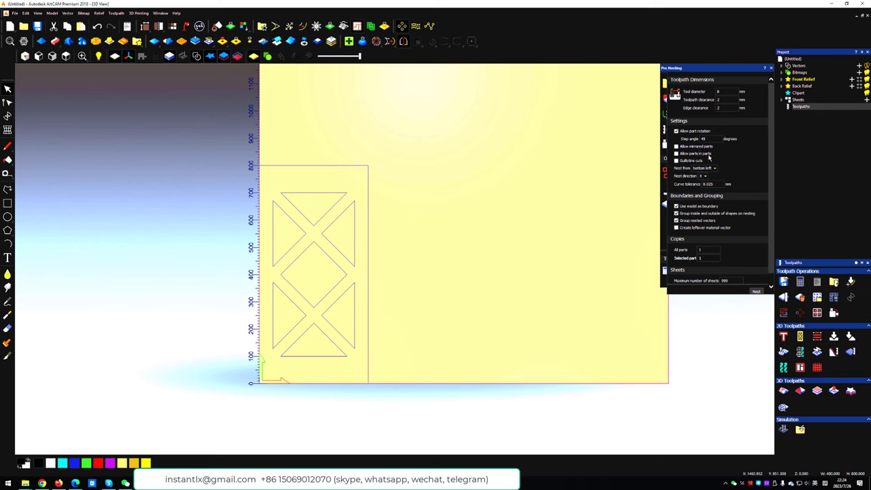
mouse_move(715, 162)
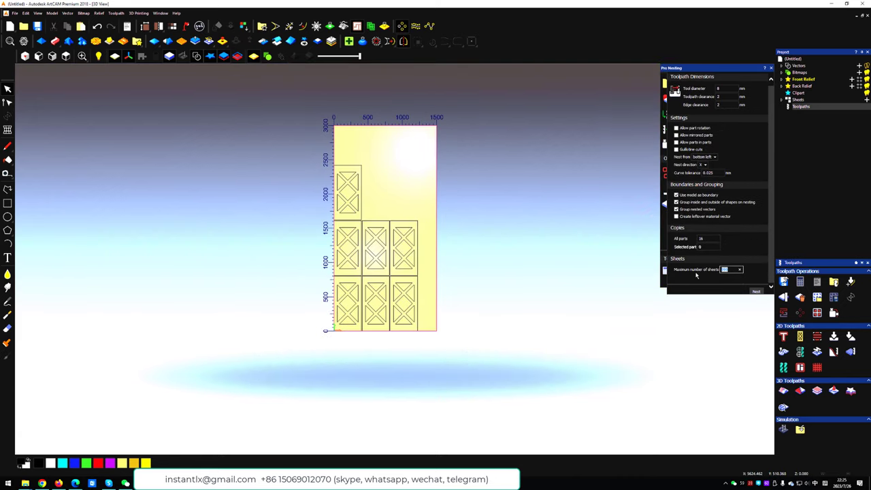
left_click(676, 131)
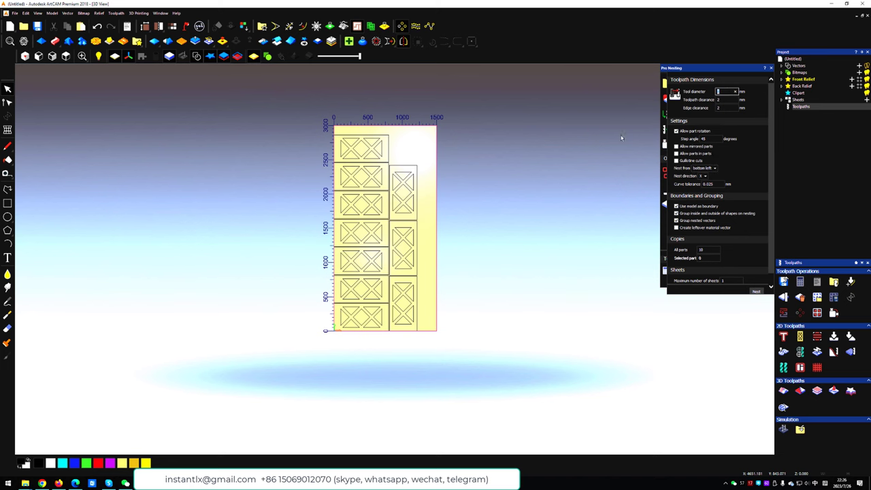
scroll("up", 3)
type("0")
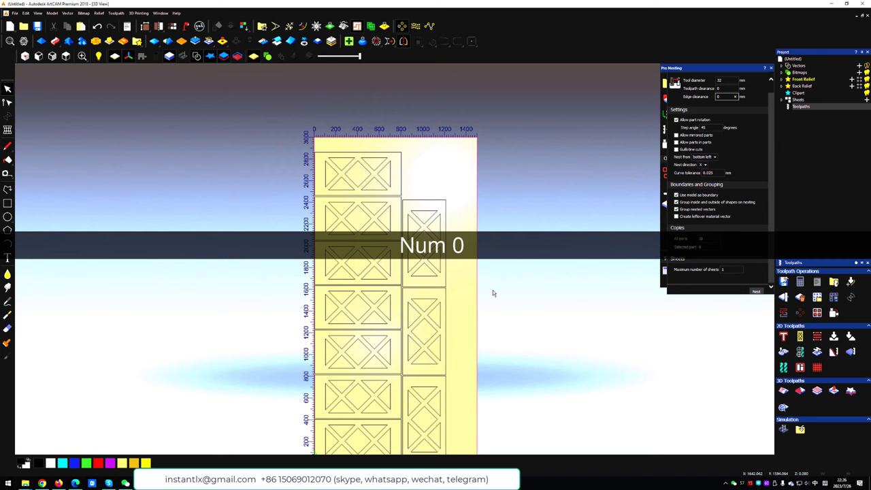
Undo the old layout and re-nest the panels with the updated clearance
key("ctrl+z")
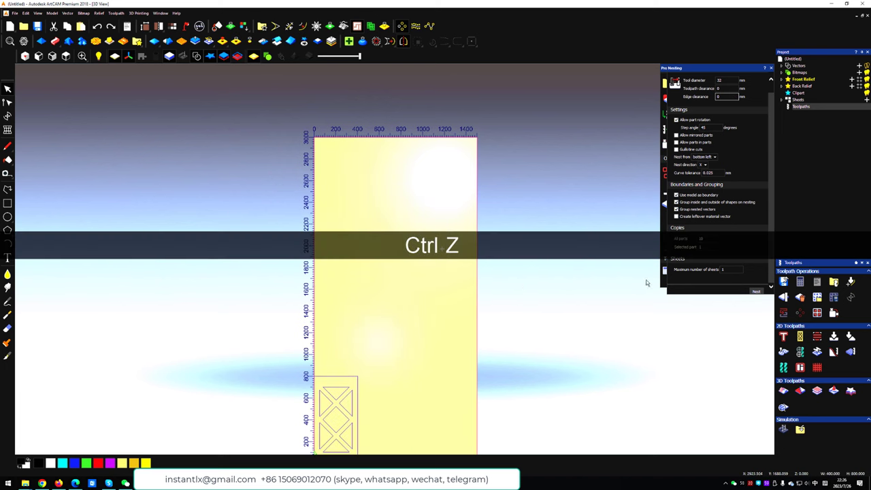
key("ctrl+z")
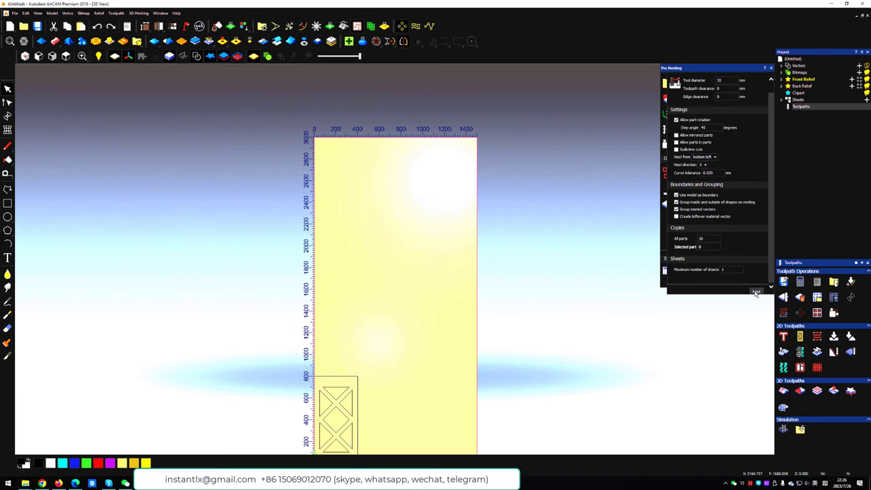
left_click(756, 291)
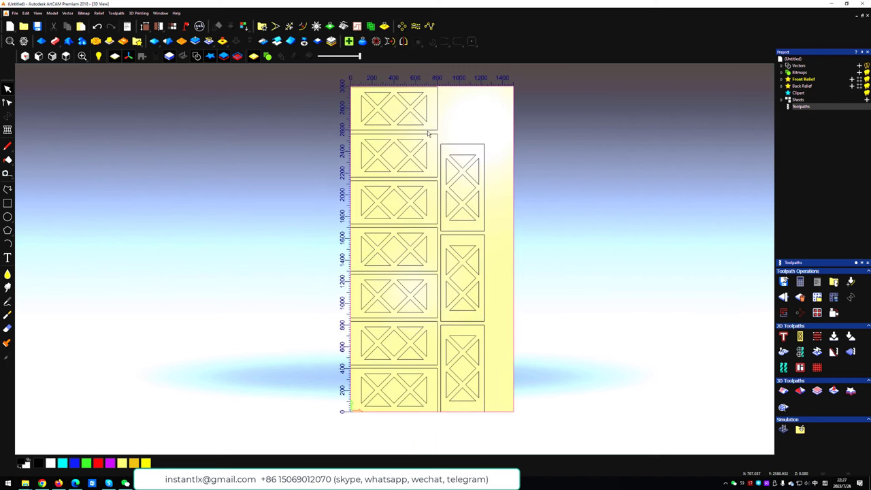
Shift-select the nested door panel outlines on the sheet
right_click(428, 134)
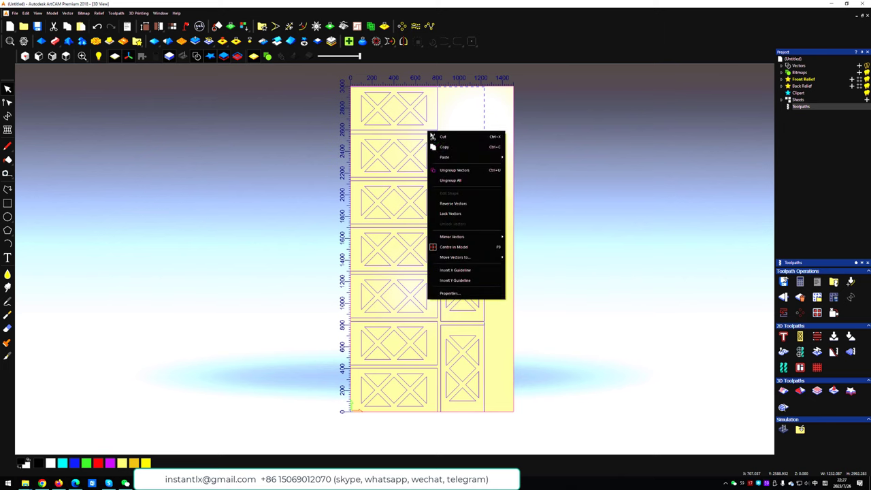
left_click(578, 178)
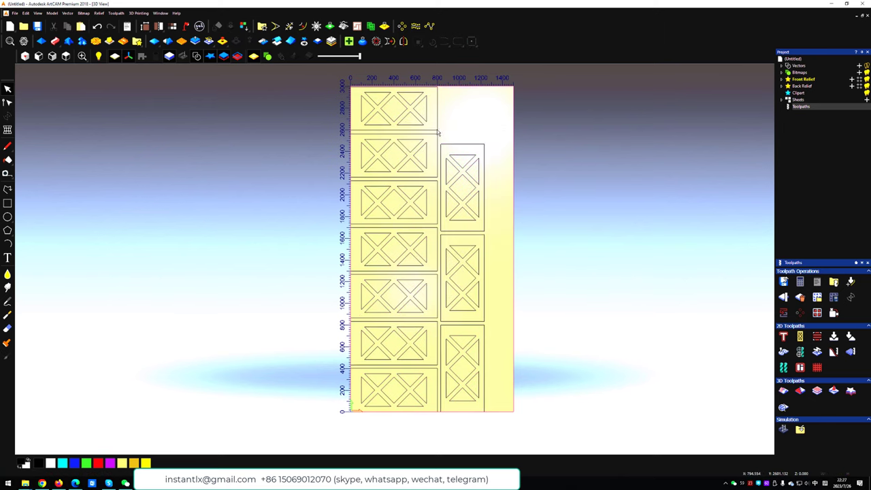
key("shift")
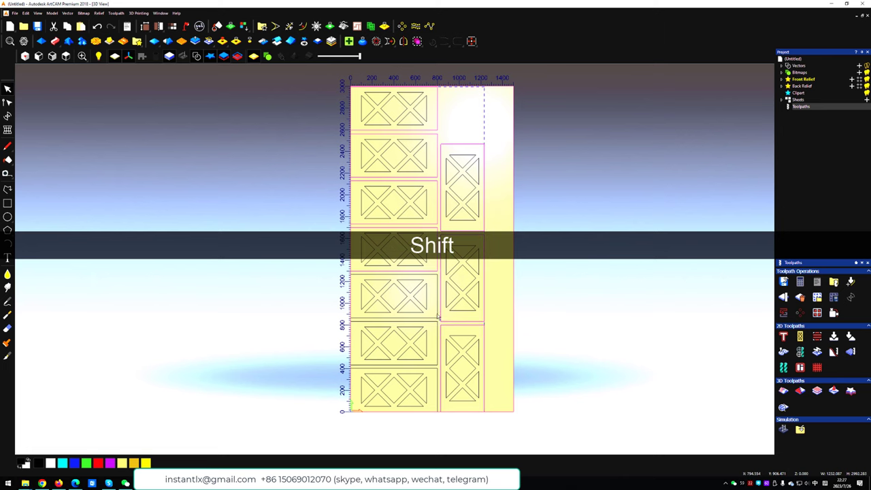
left_click(436, 330)
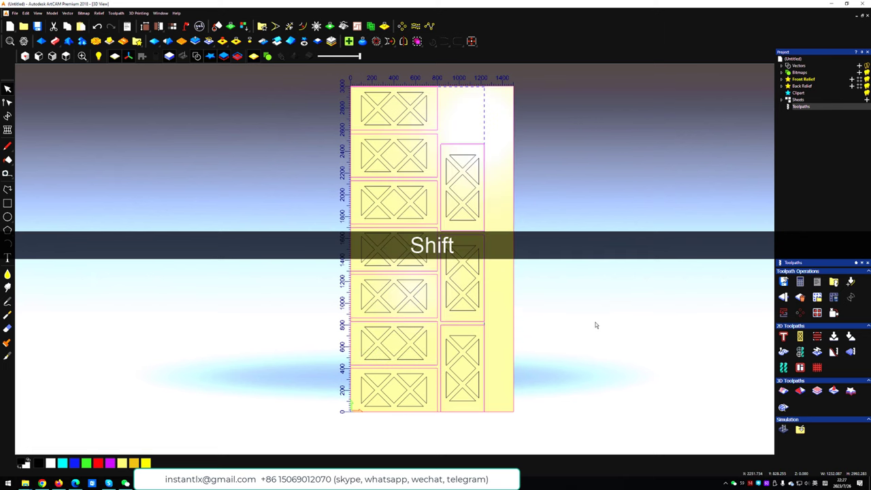
Group the selected panel outlines with Ctrl+G and clear the selection
key("shift")
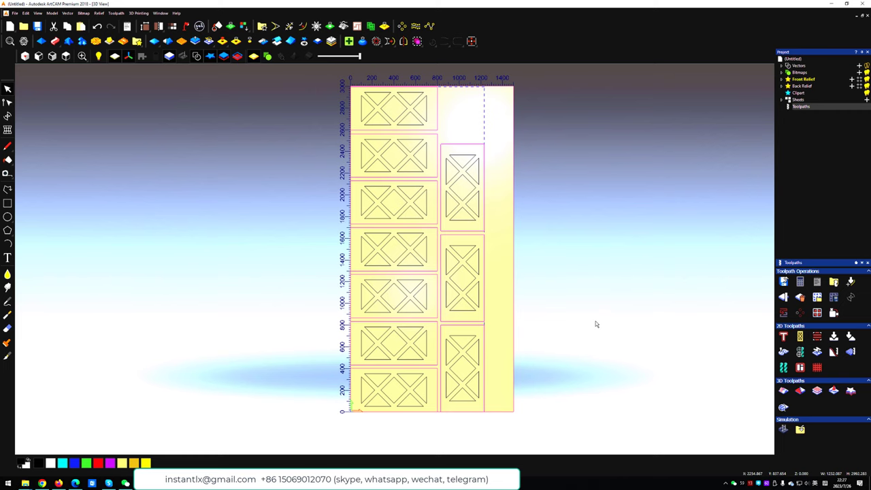
key("ctrl+g")
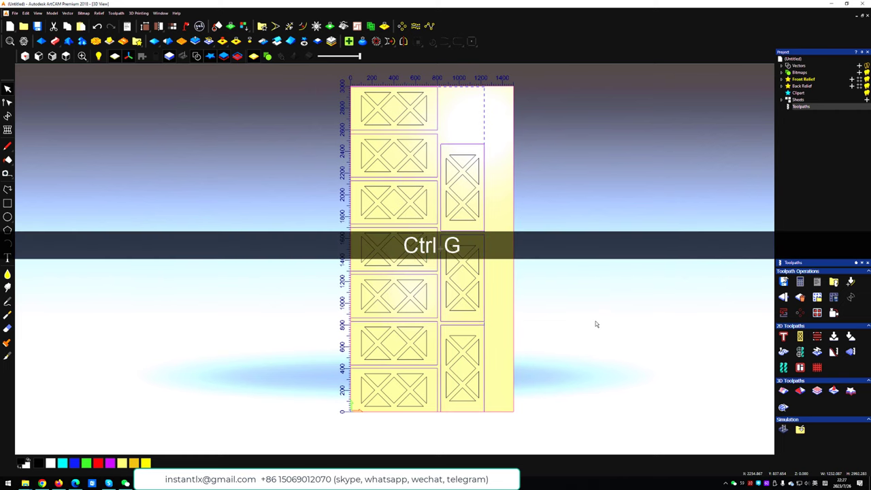
key("ctrl+g")
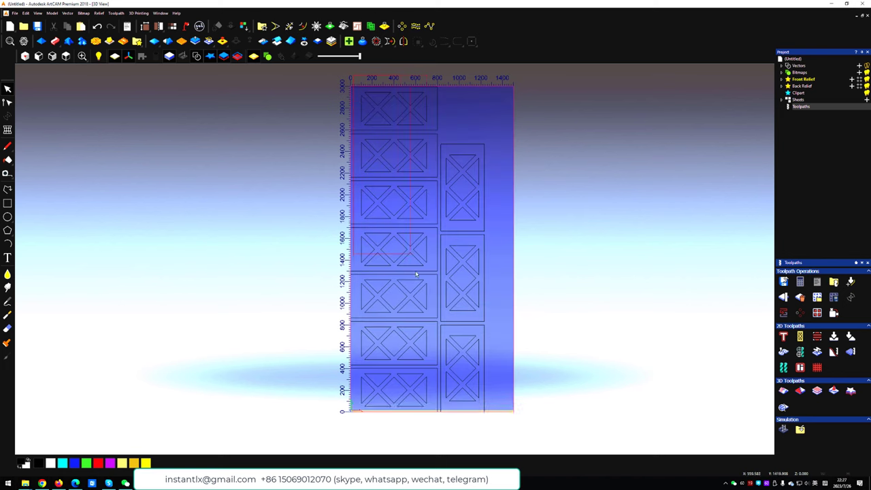
left_click(482, 419)
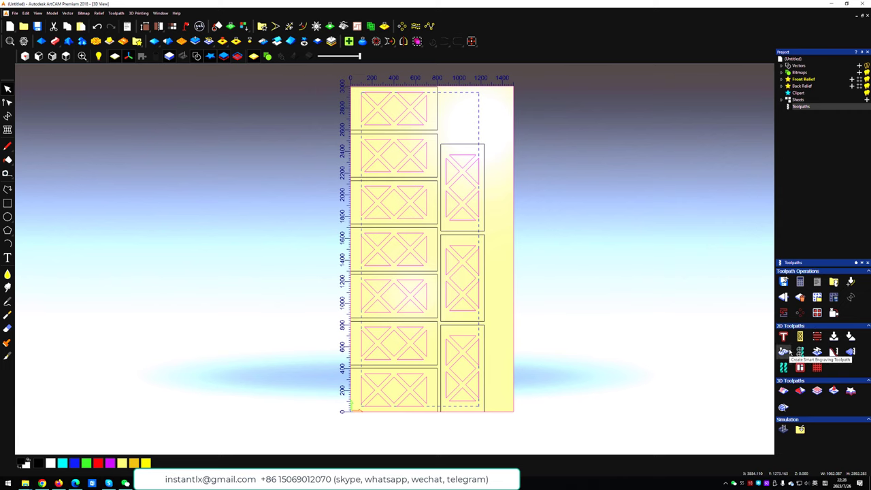
Start a Smart Engraving toolpath and choose the 38 mm 120-degree V-bit tool
left_click(784, 351)
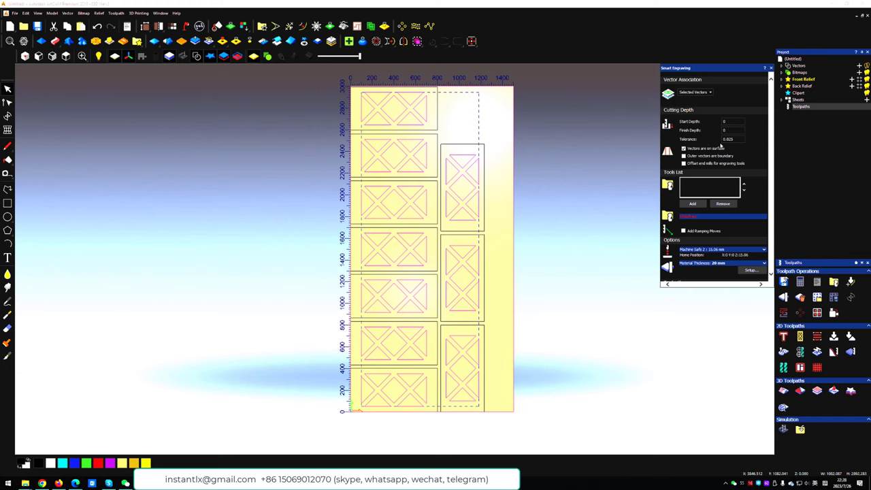
left_click(732, 130)
type("10")
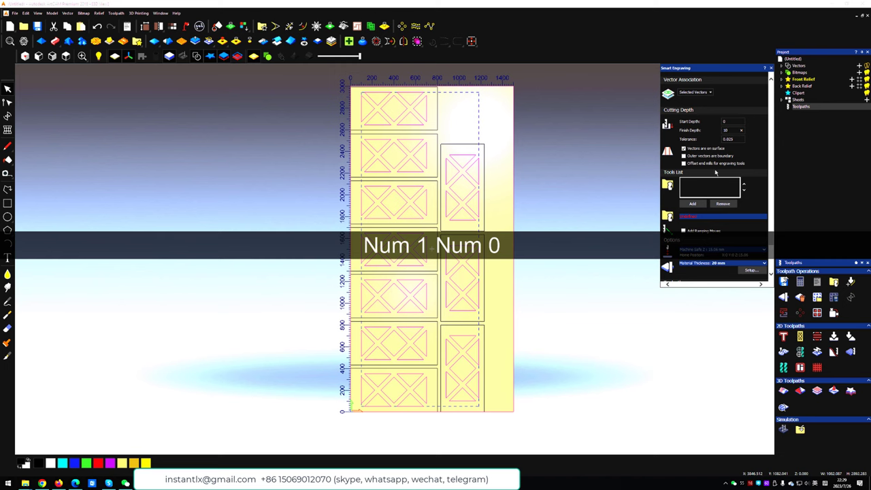
left_click(691, 204)
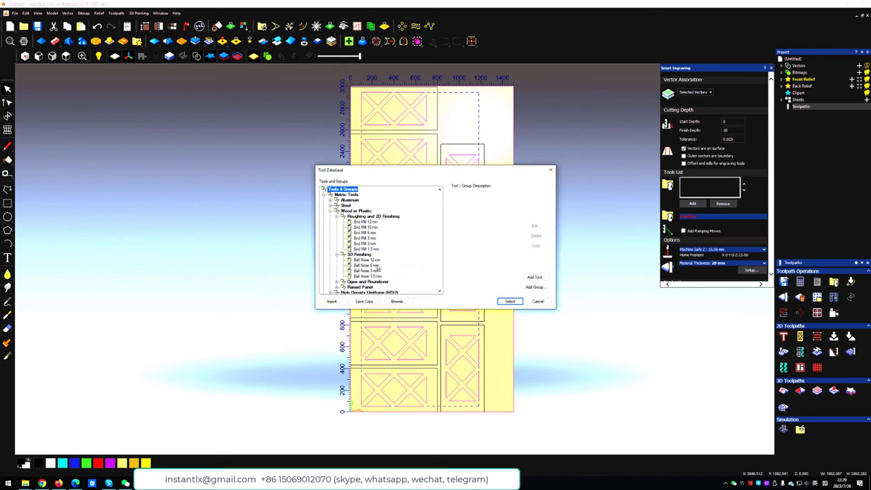
scroll("down", 3)
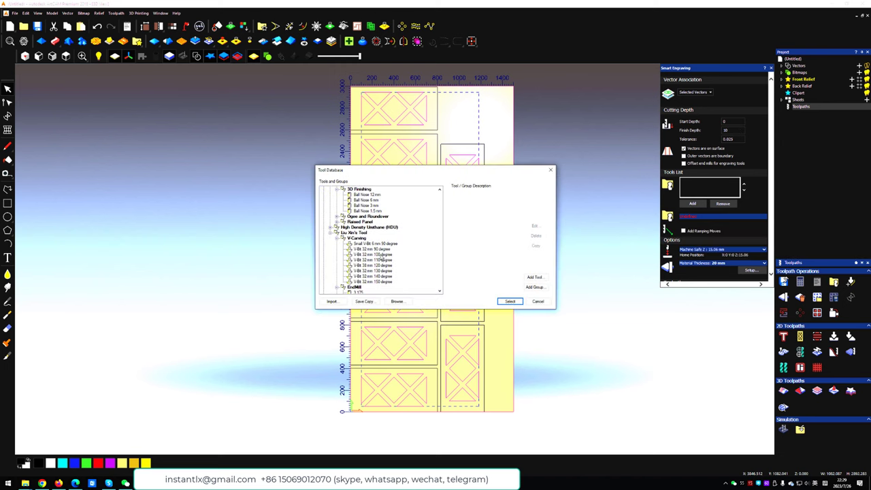
left_click(373, 266)
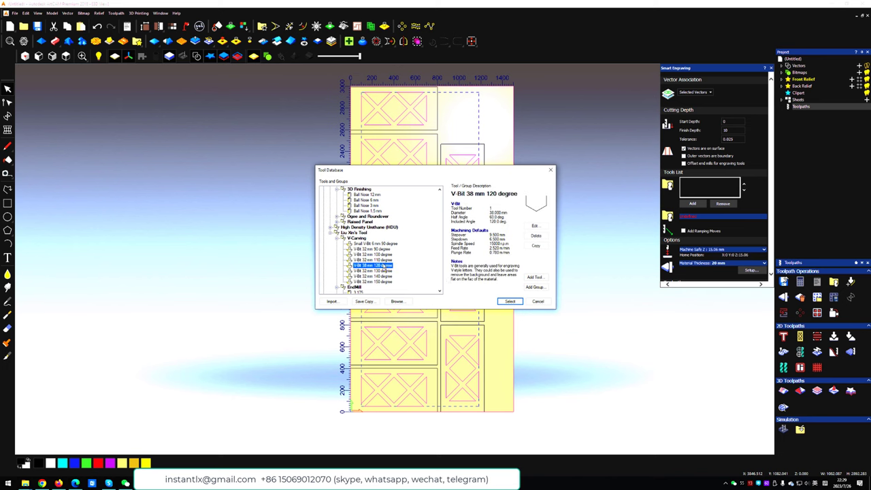
left_click(508, 300)
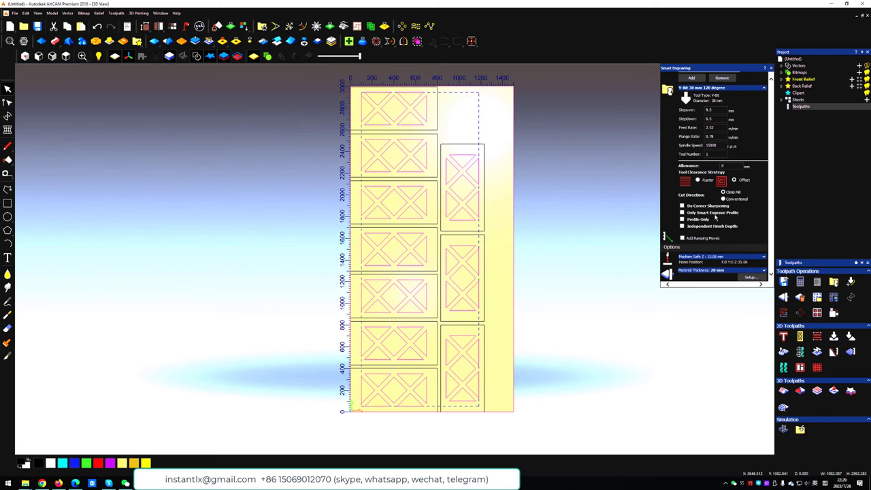
Calculate the Smart Engraving toolpath so its cuts trace the lattice triangles on every panel
left_click(683, 205)
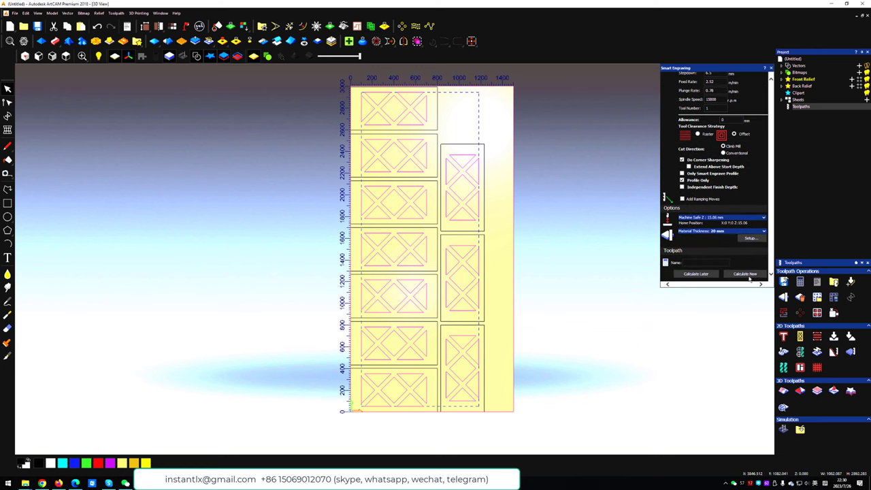
left_click(744, 273)
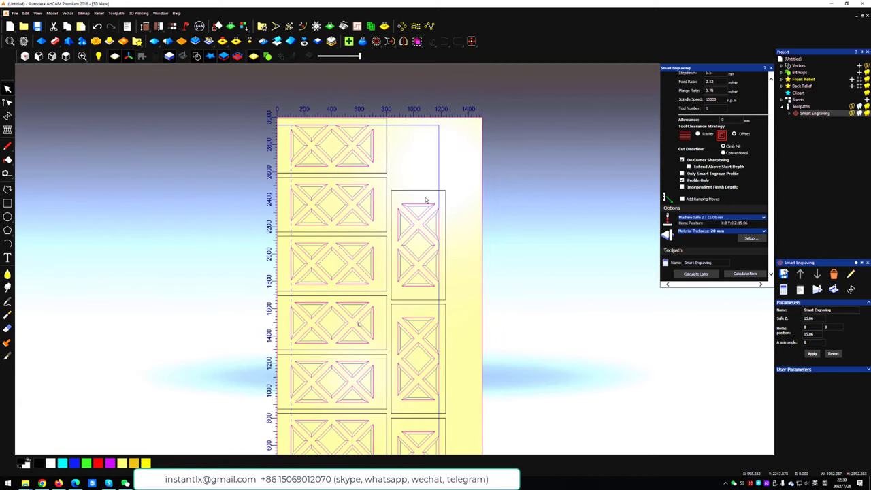
left_click(744, 272)
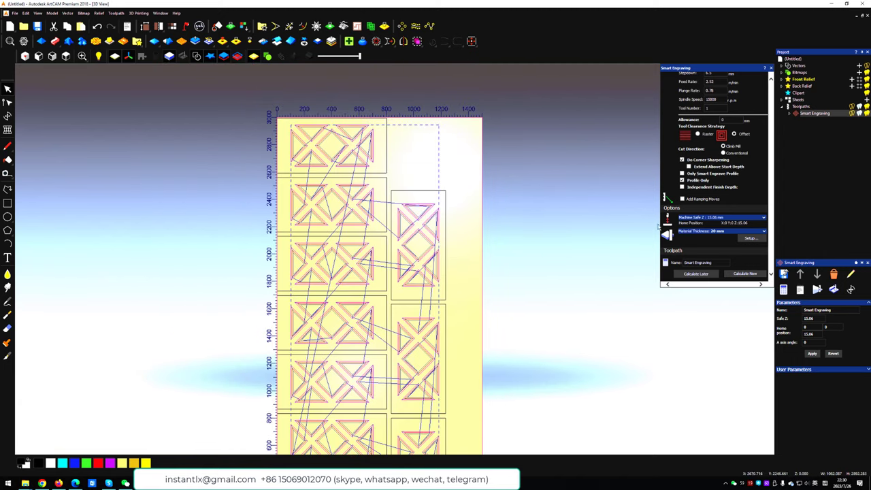
left_click(770, 68)
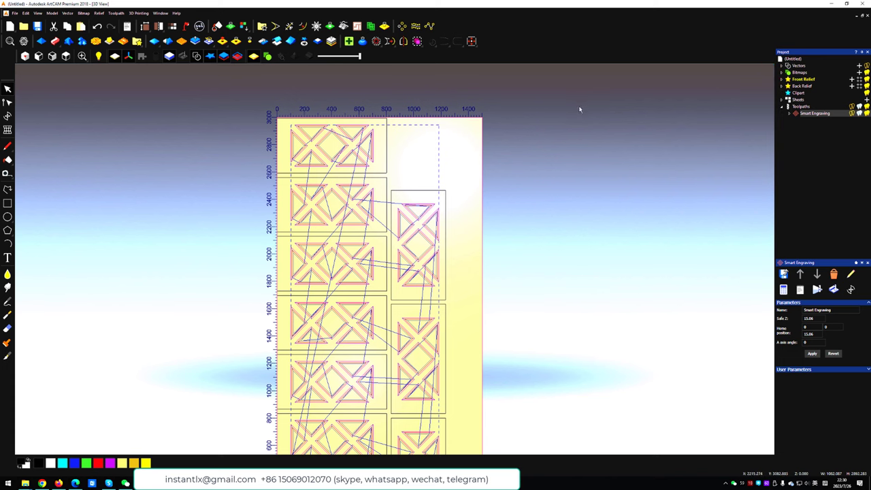
mouse_move(425, 191)
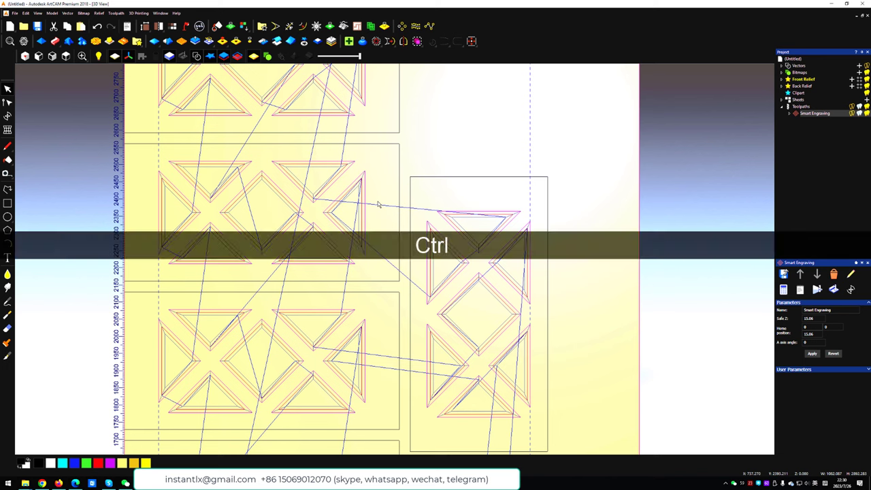
Start a new Profiling toolpath and choose which side of the vectors to cut
key("ctrl+g")
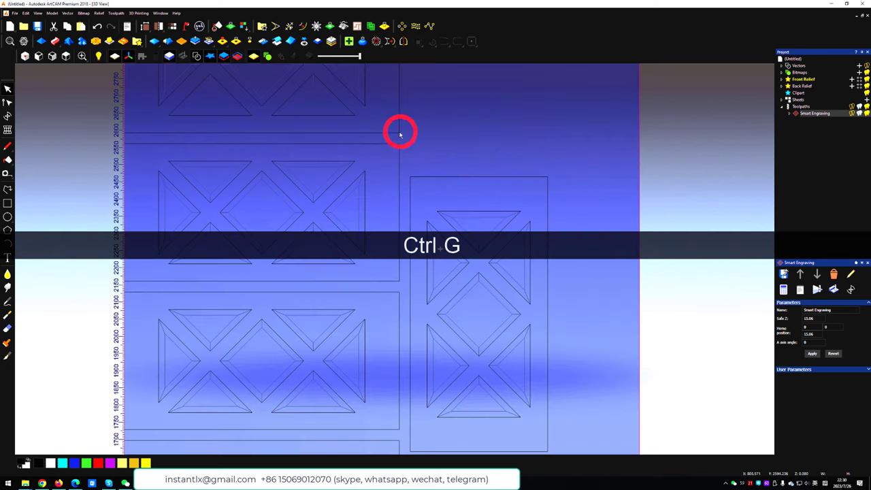
key("ctrl+g")
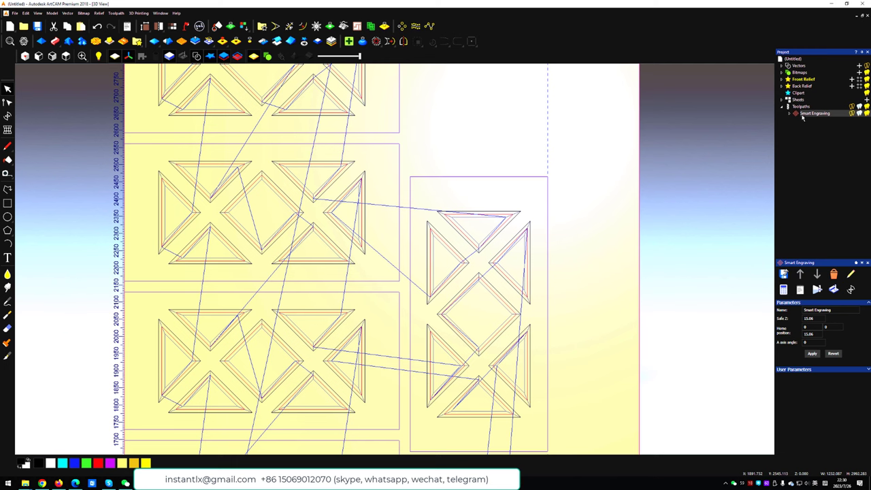
left_click(800, 106)
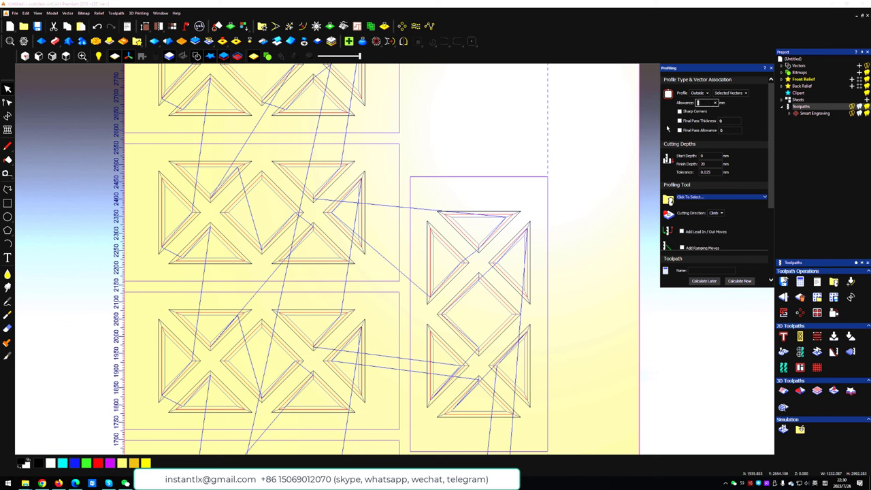
mouse_move(748, 128)
type("0.2")
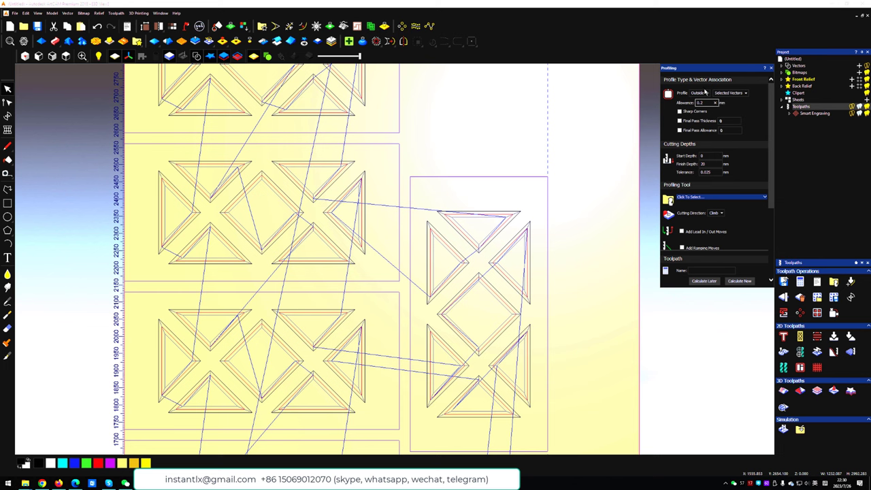
mouse_move(748, 113)
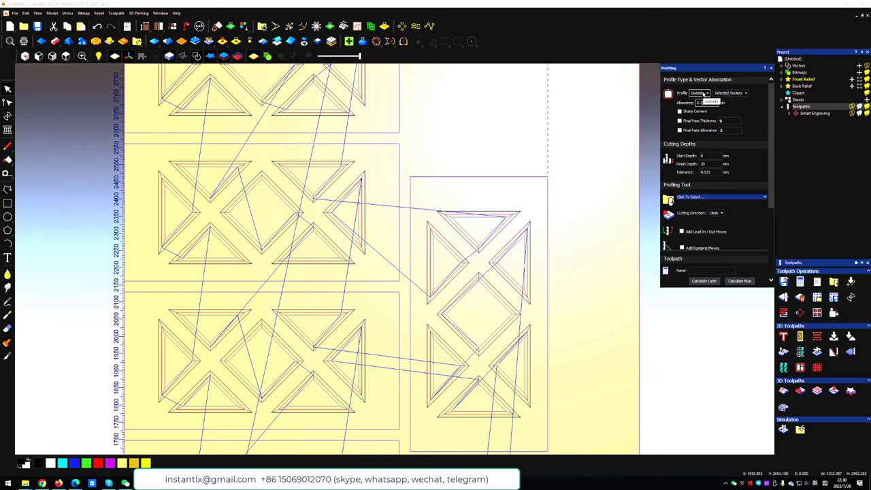
left_click(714, 92)
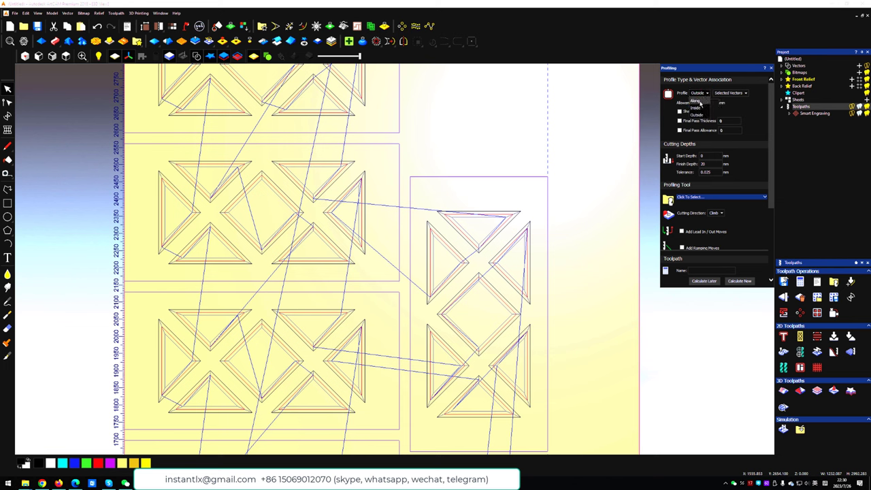
left_click(697, 92)
type("6")
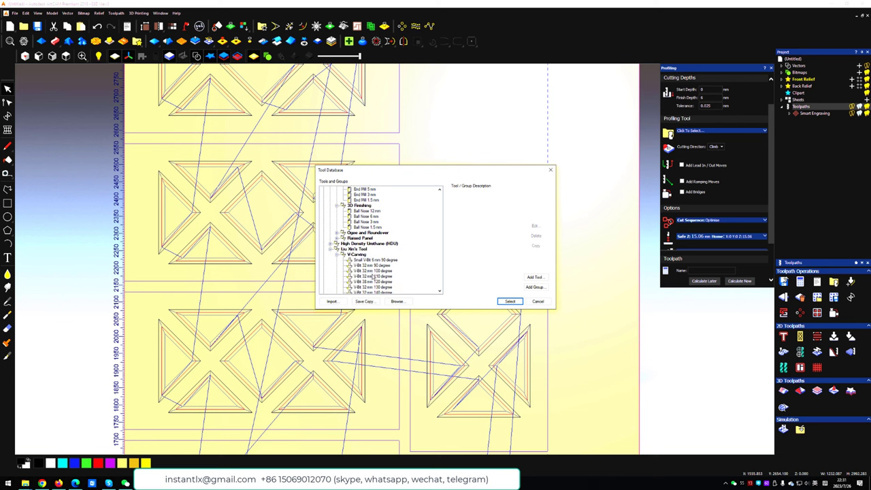
Select the 38 mm 120-degree V-bit from the tool database as the profiling tool
left_click(373, 263)
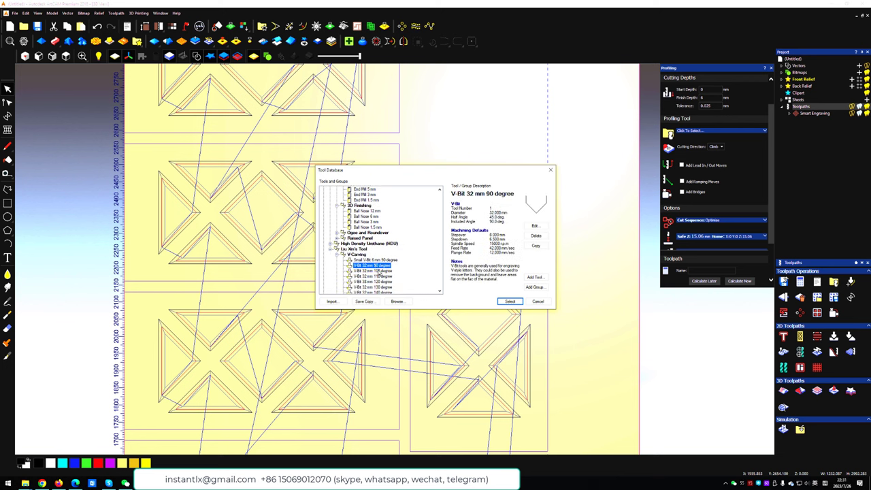
left_click(373, 280)
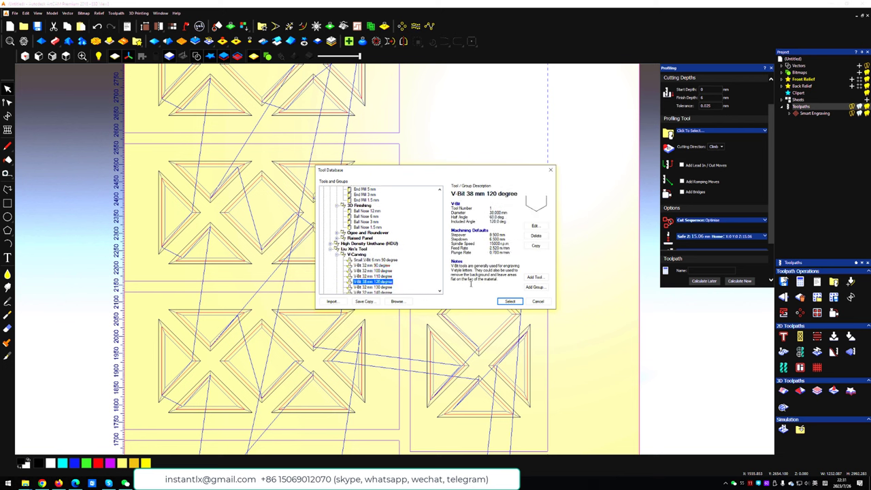
left_click(509, 301)
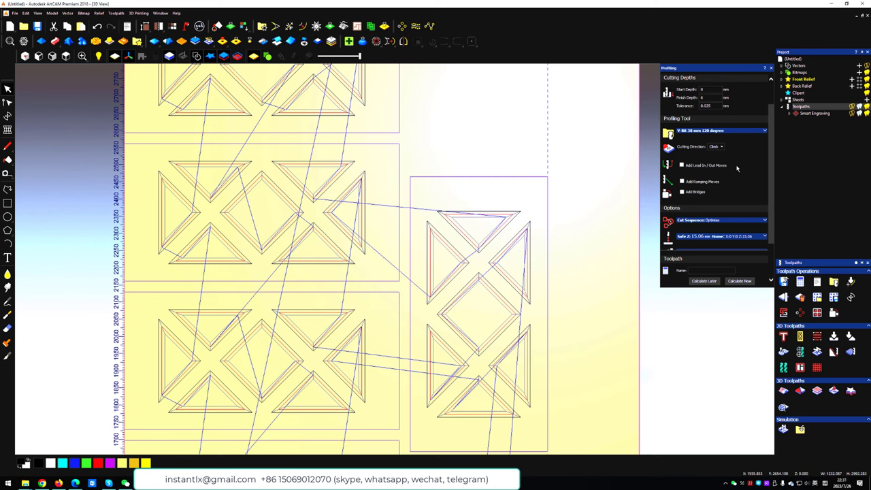
left_click(764, 130)
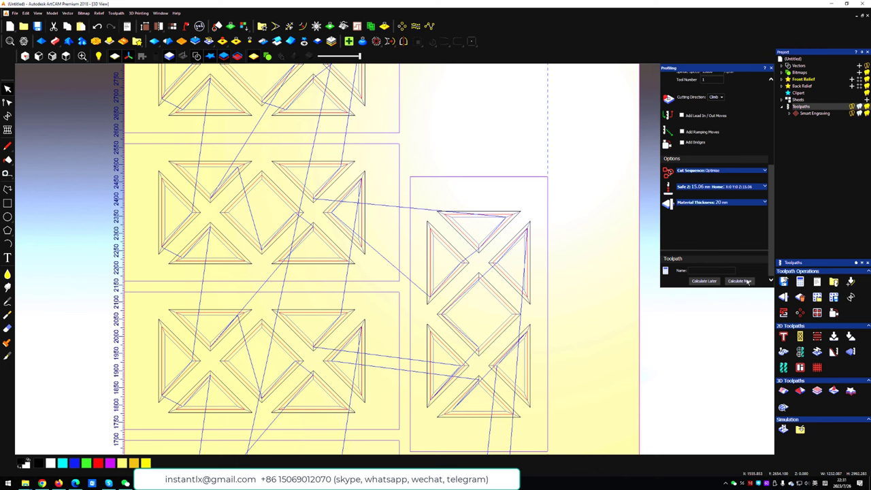
Calculate the V-bit profile, then begin a second profile with its cutting depth set
left_click(739, 281)
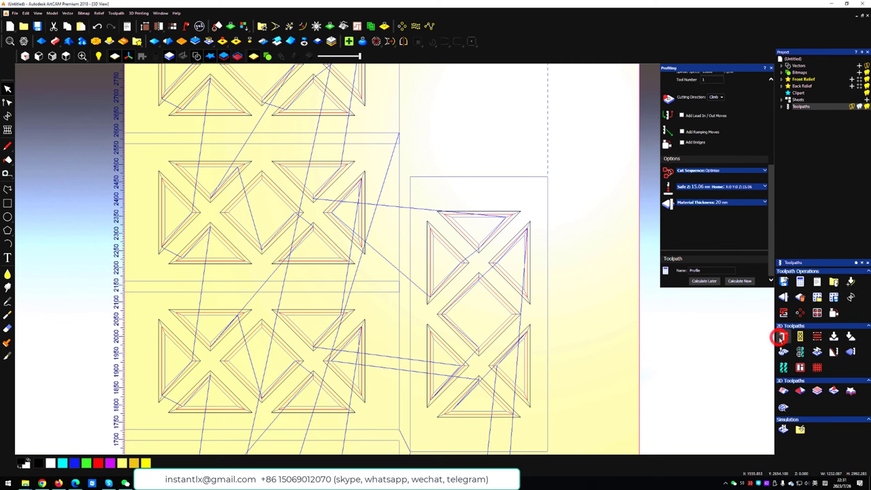
left_click(781, 338)
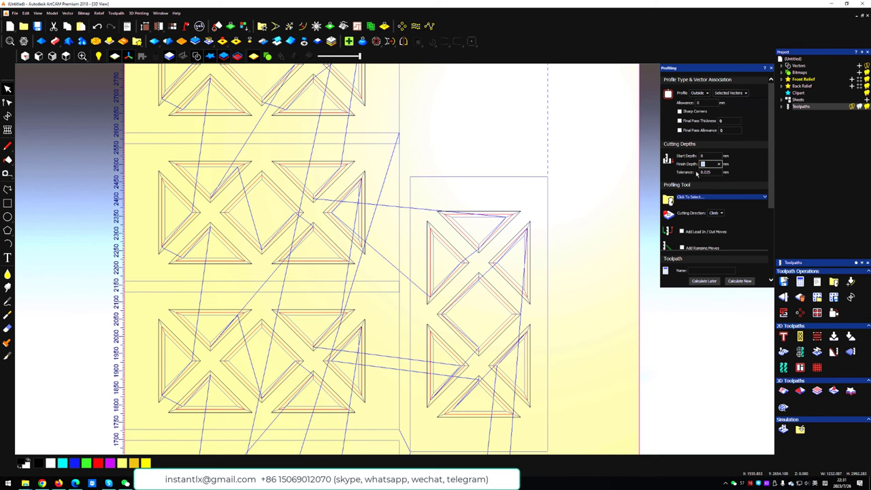
left_click(714, 196)
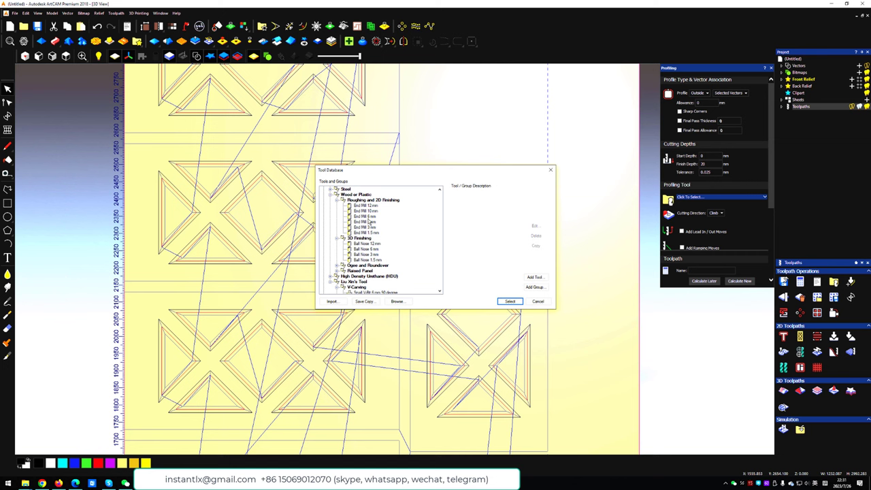
Assign the End Mill 12 mm to the second profile and calculate it as Profile 1
left_click(364, 216)
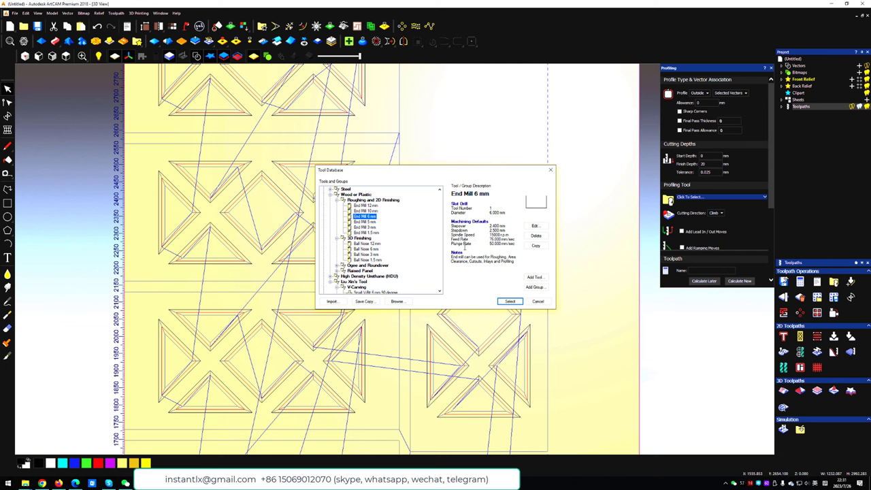
mouse_move(435, 251)
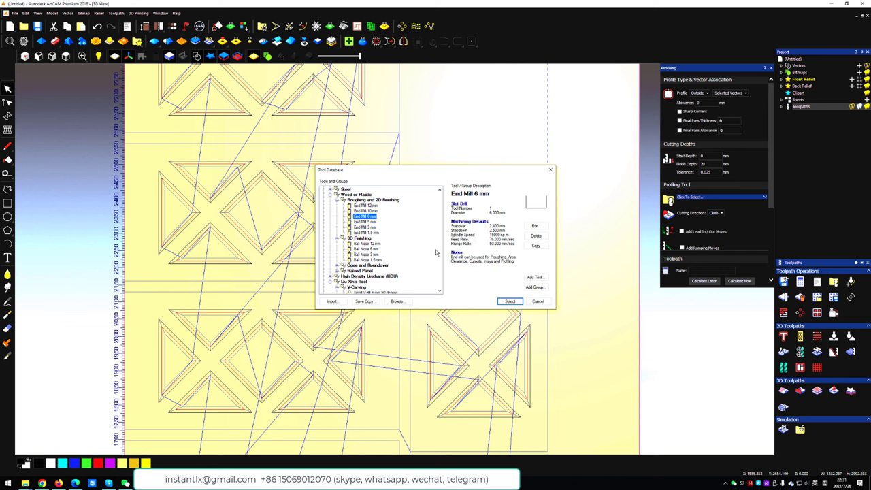
mouse_move(435, 252)
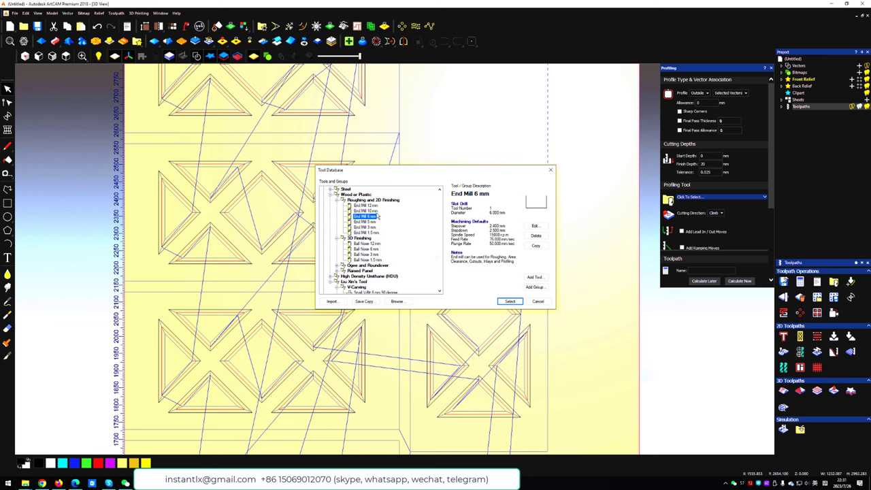
left_click(367, 204)
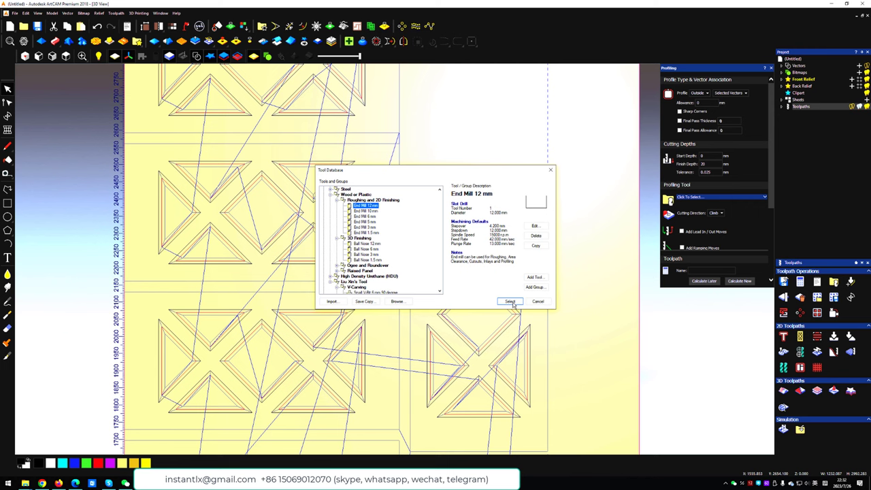
left_click(510, 302)
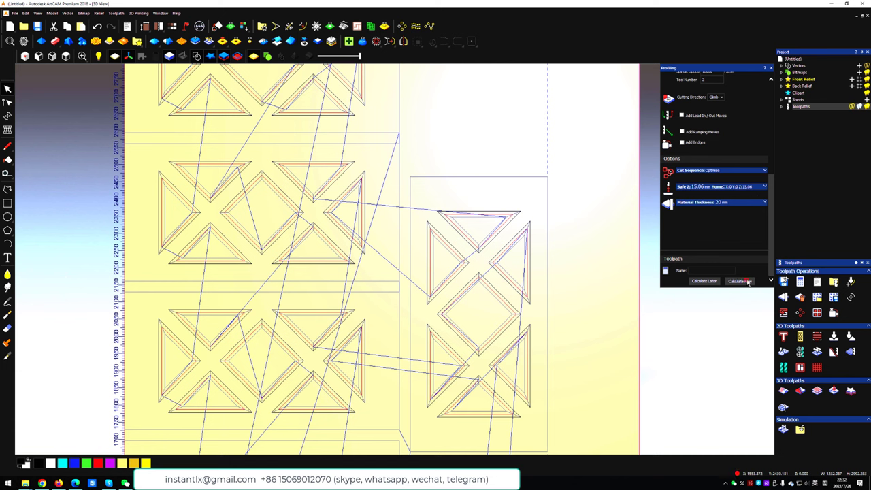
left_click(740, 280)
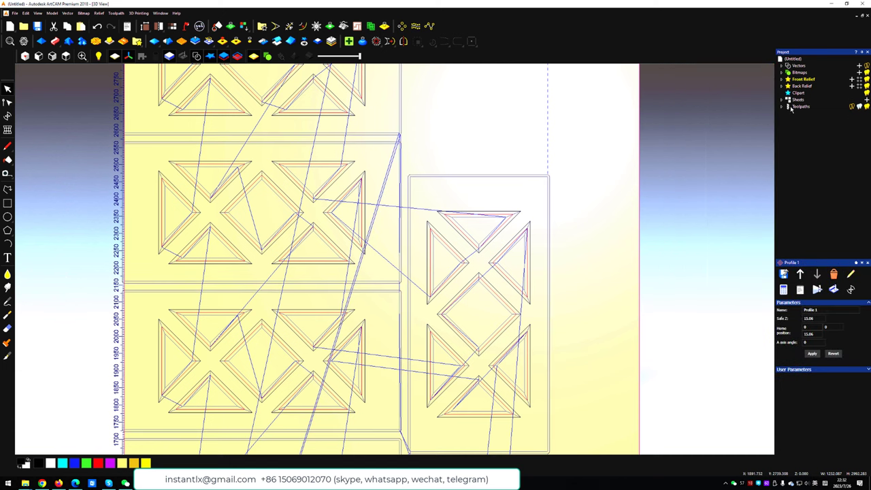
Expand the Toolpaths list, fit the whole door in view and simulate the toolpaths at a chosen resolution
left_click(781, 107)
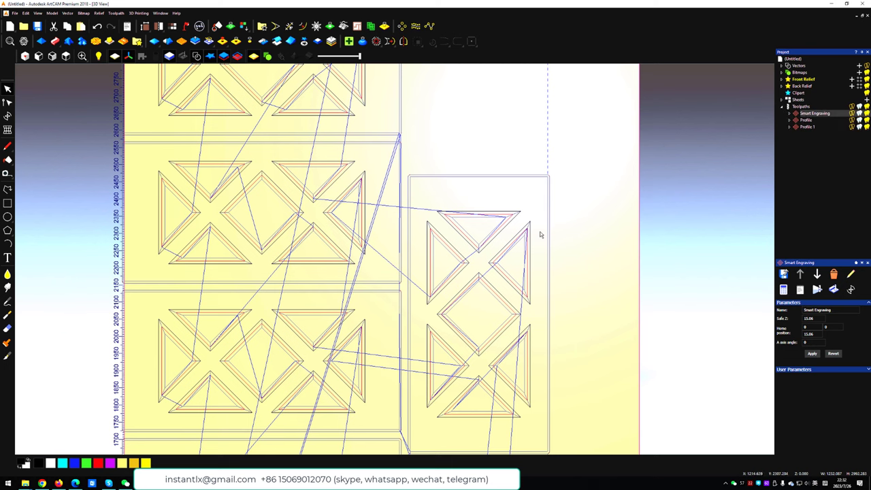
left_click(65, 56)
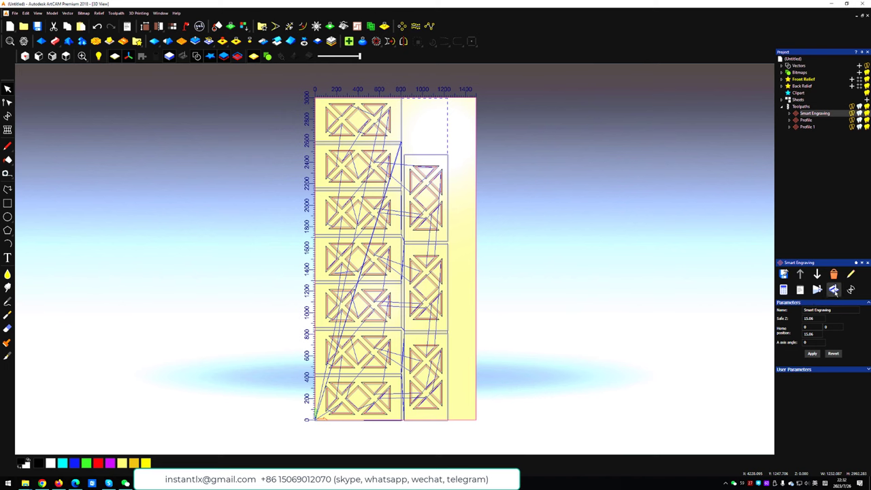
left_click(833, 288)
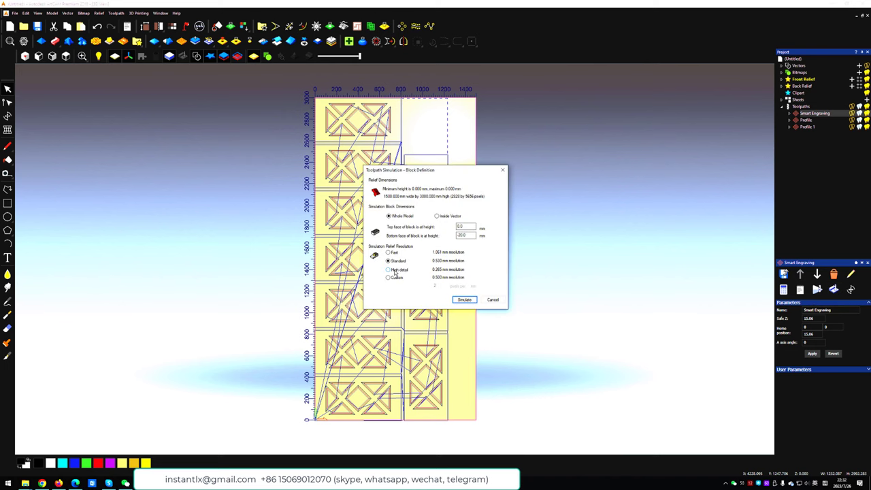
left_click(464, 299)
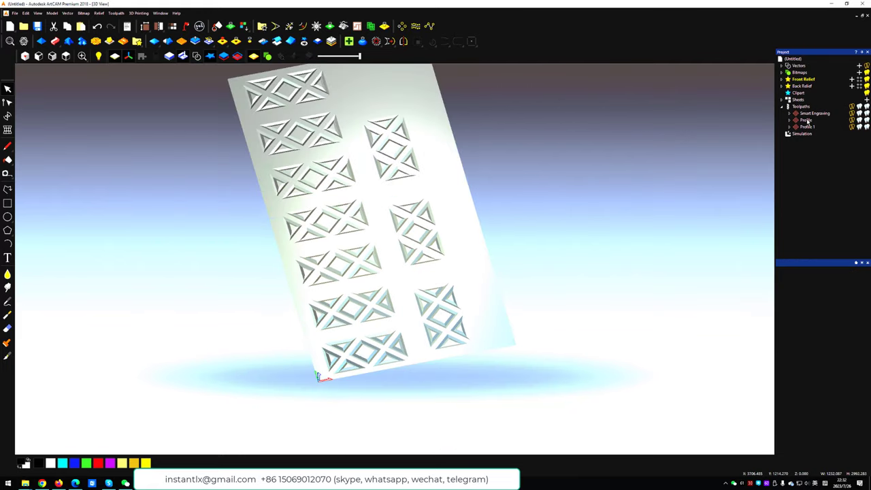
Review both profile toolpaths, change the simulation material, and return to the 2D lattice vectors
left_click(805, 120)
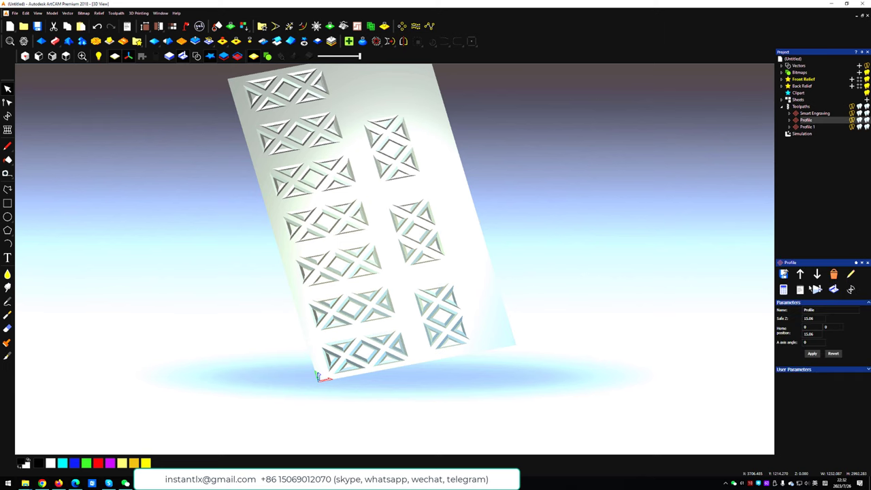
mouse_move(832, 289)
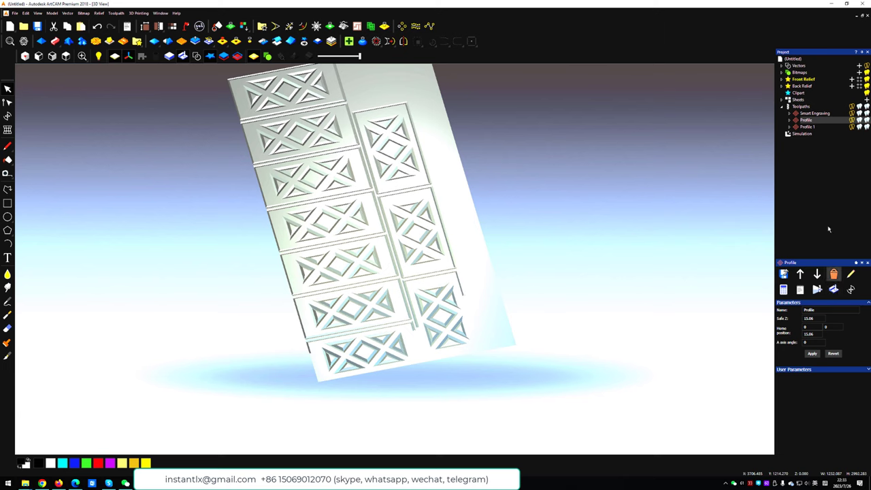
left_click(807, 127)
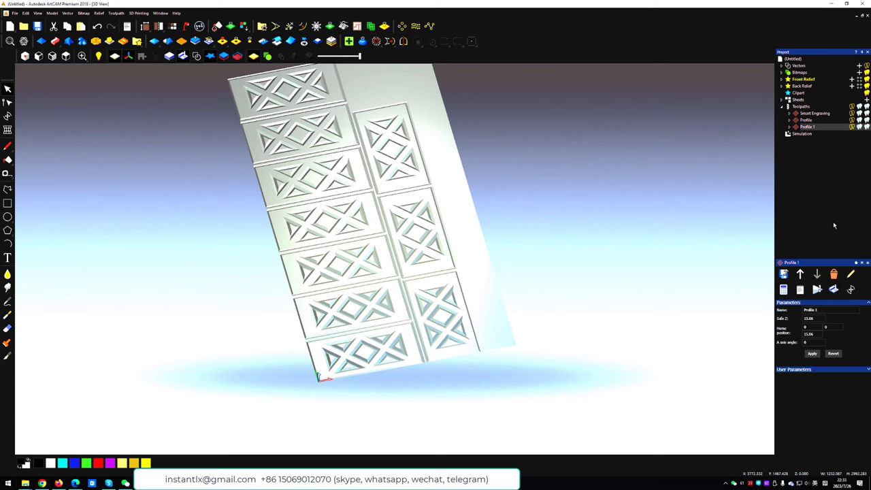
mouse_move(612, 291)
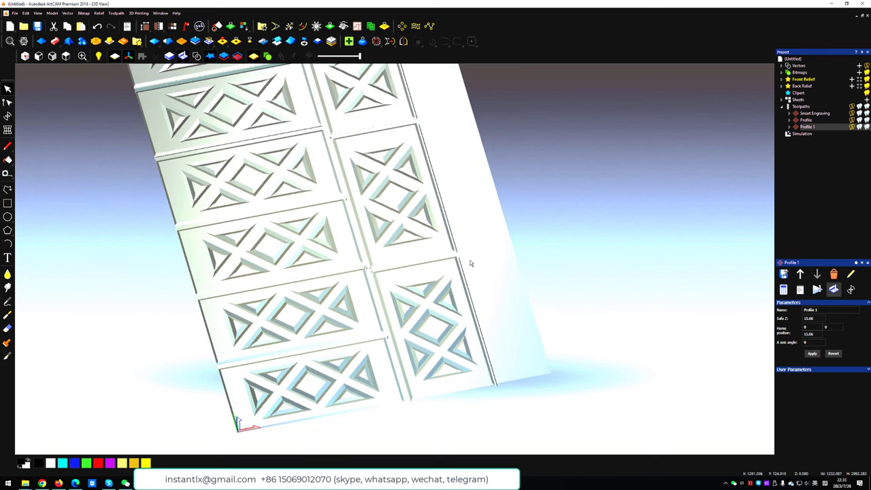
left_click_drag(470, 264, 541, 226)
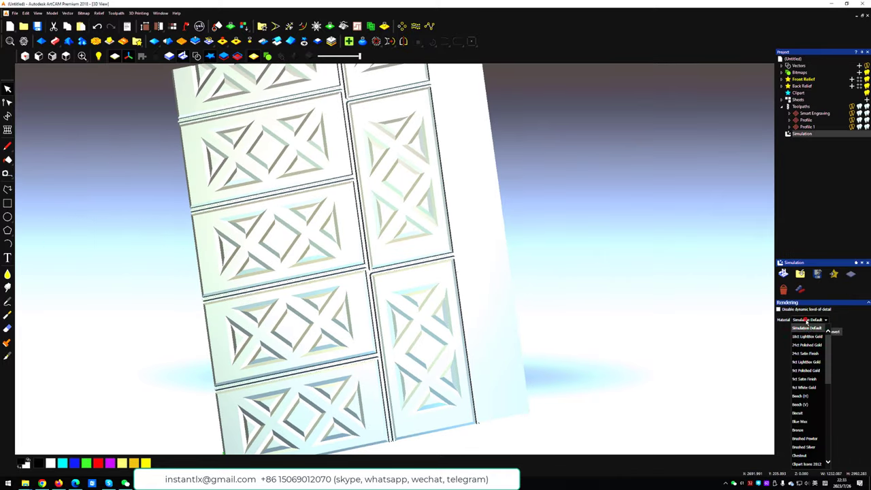
left_click(800, 404)
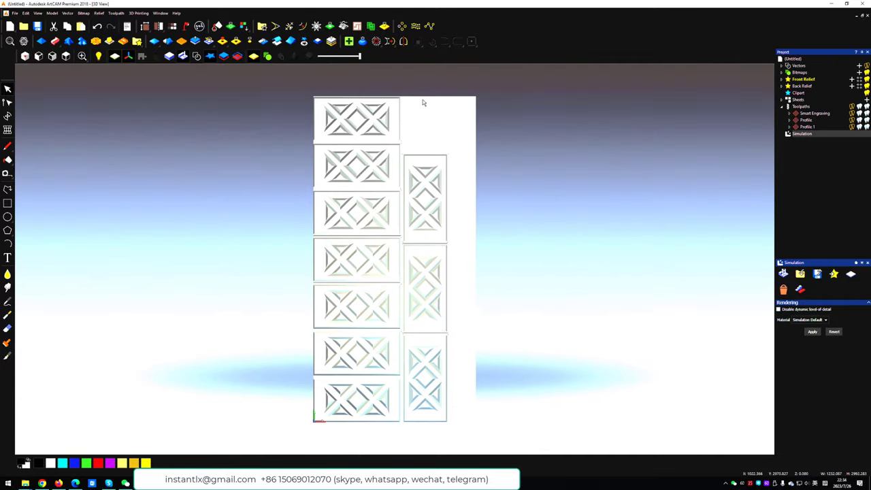
mouse_move(430, 98)
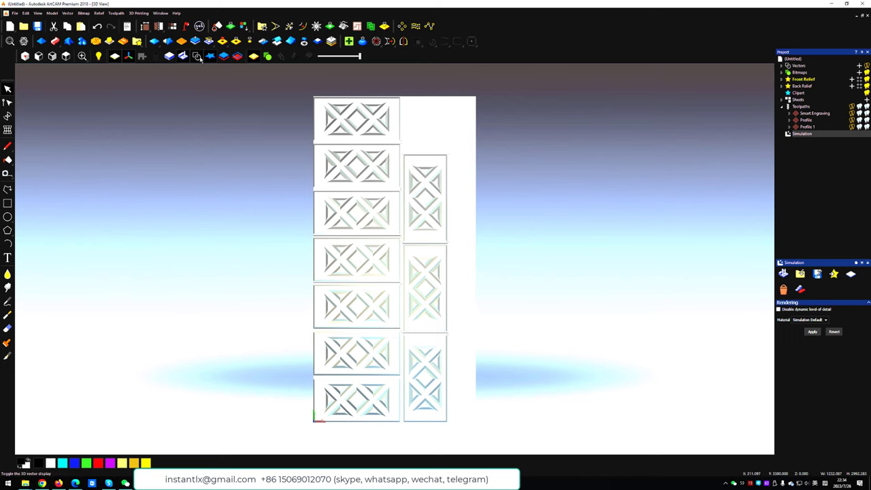
mouse_move(465, 100)
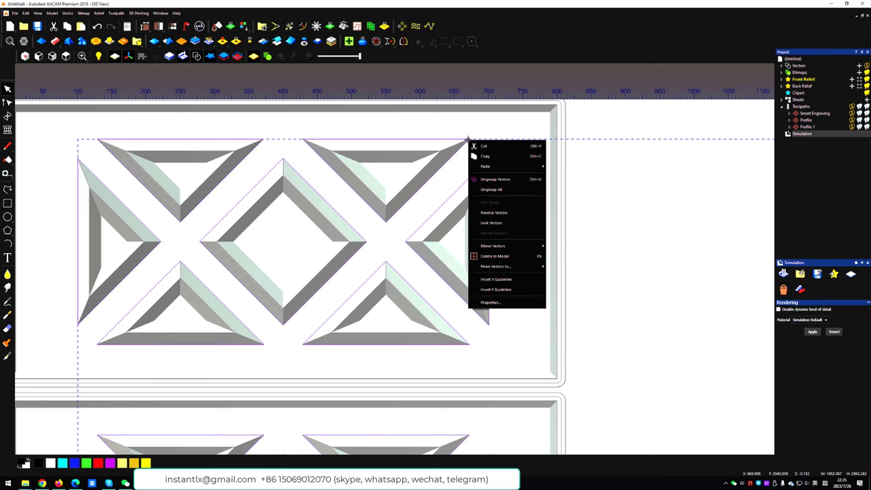
left_click(502, 180)
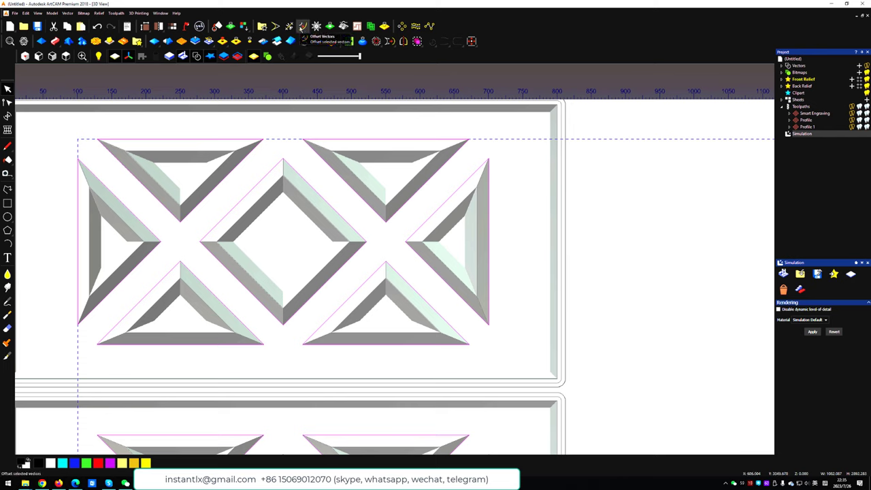
Try offset outlines around the lattice triangle vectors, undo them, and show the full door layout
left_click(315, 26)
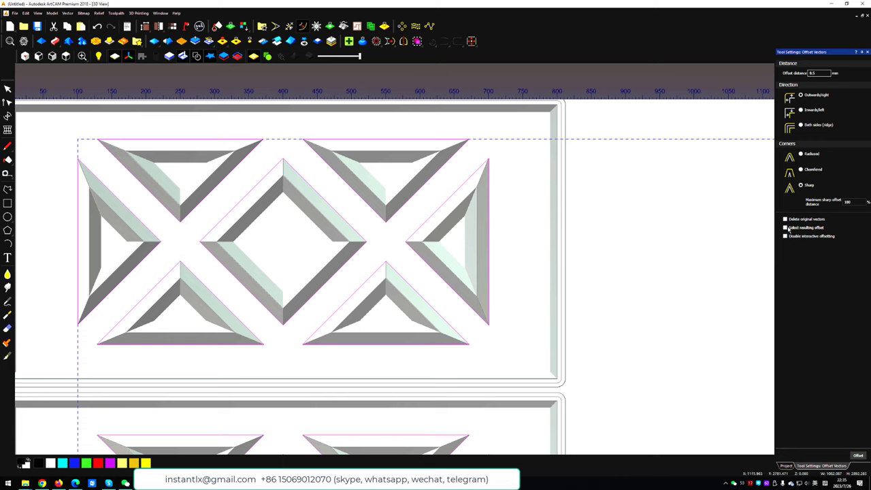
left_click(784, 227)
type("10")
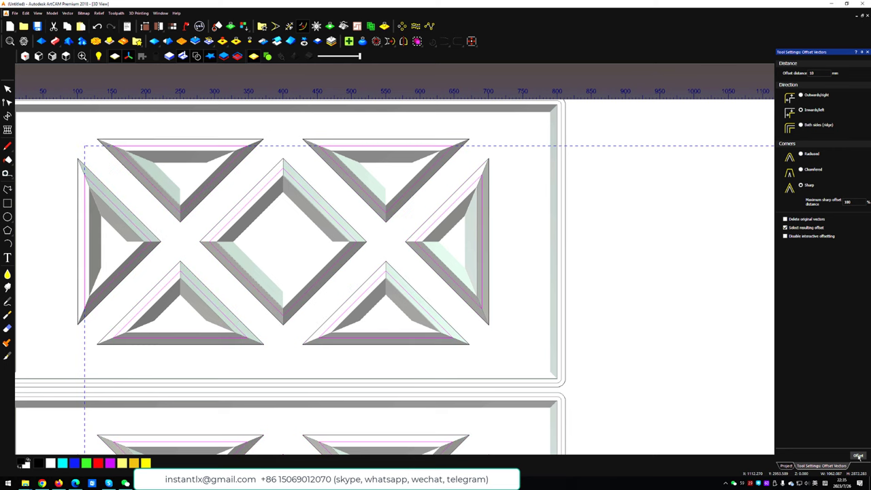
key("ctrl+z")
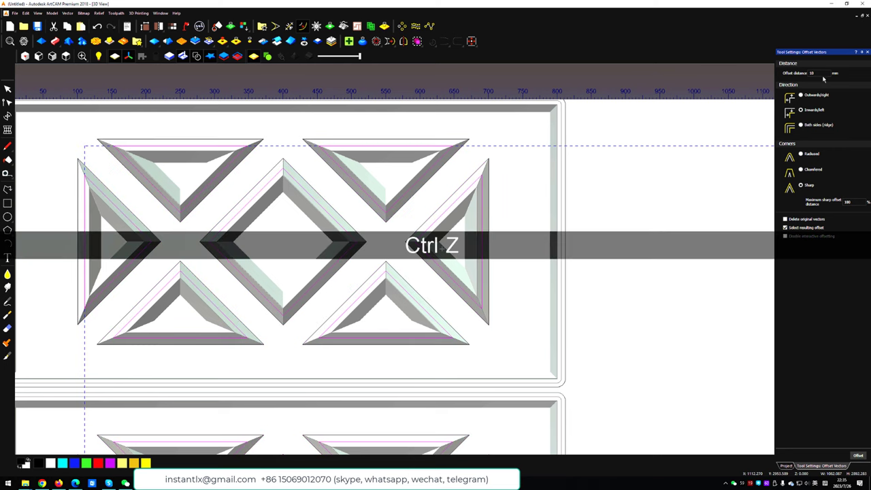
key("ctrl+z")
type("20")
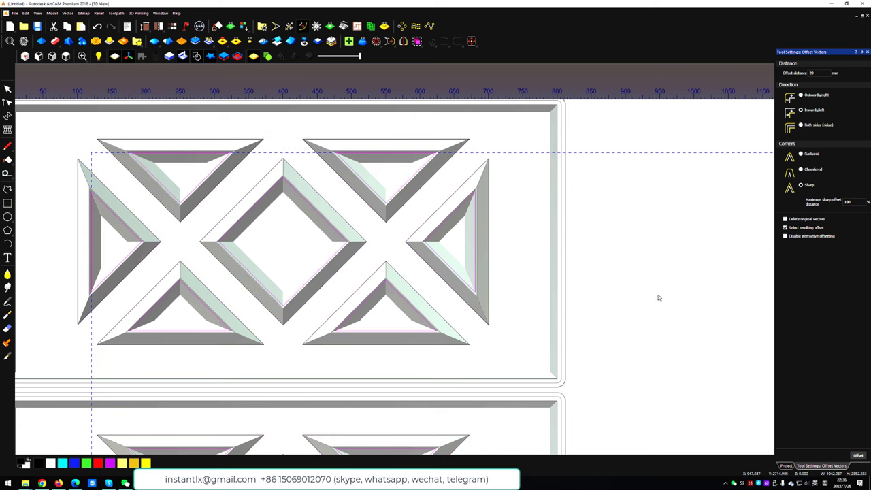
key("ctrl+z")
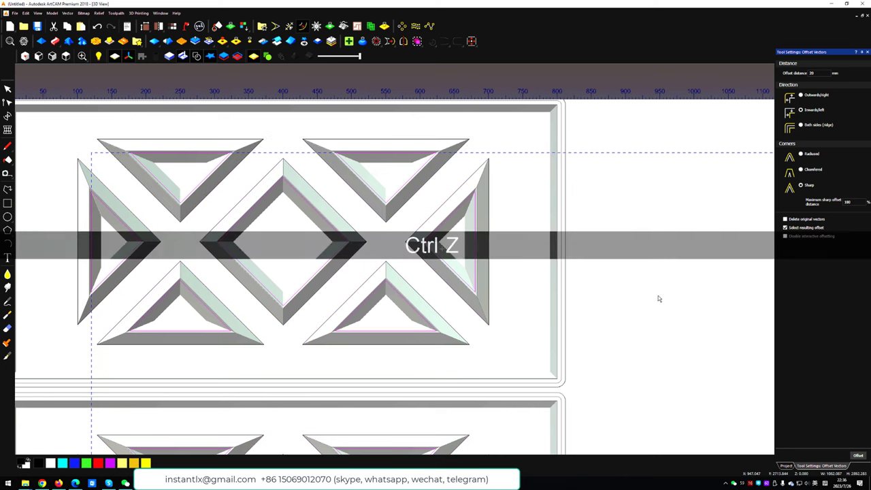
key("ctrl+z")
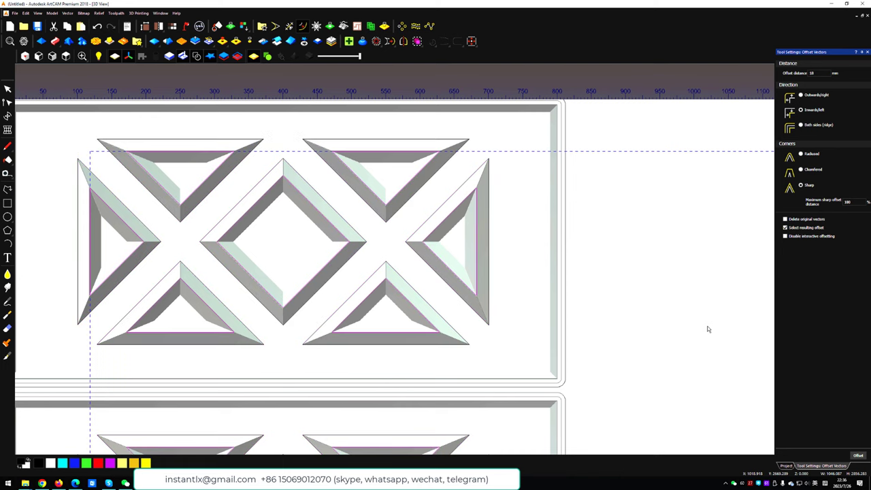
scroll("up", 3)
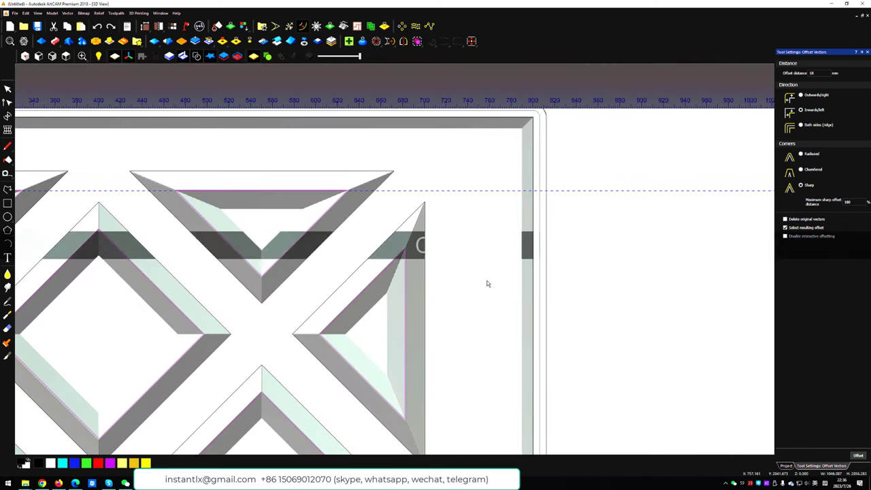
key("ctrl+g")
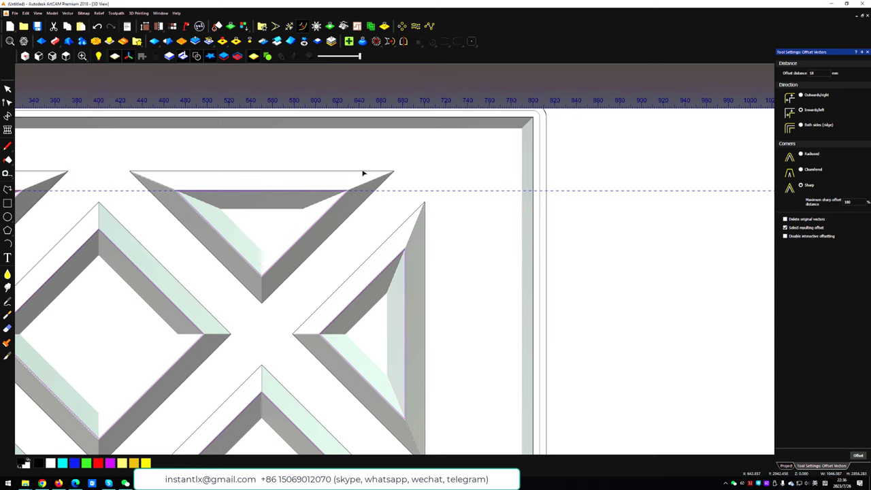
mouse_move(413, 243)
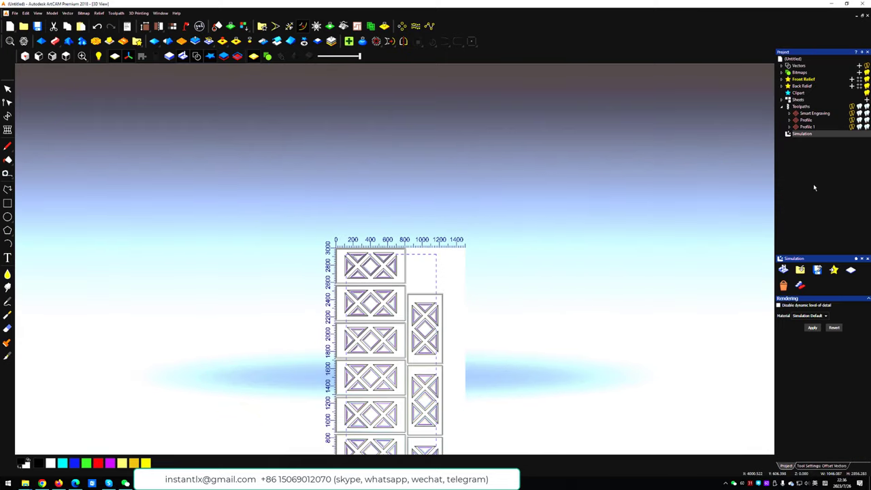
Start another profile toolpath with its cutting side and depth set
left_click(800, 106)
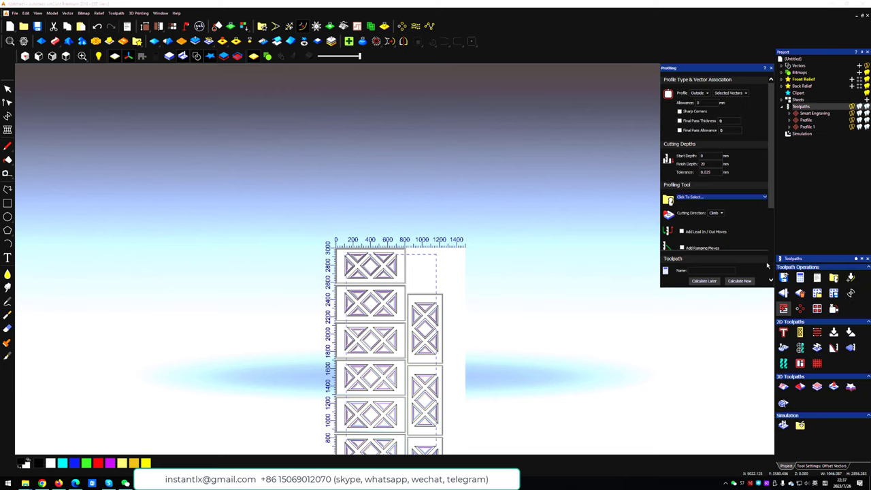
left_click(705, 92)
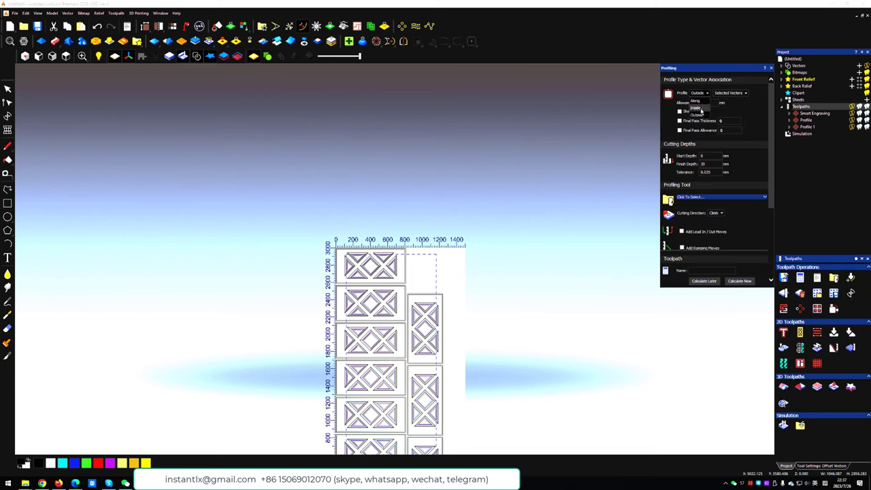
left_click(694, 108)
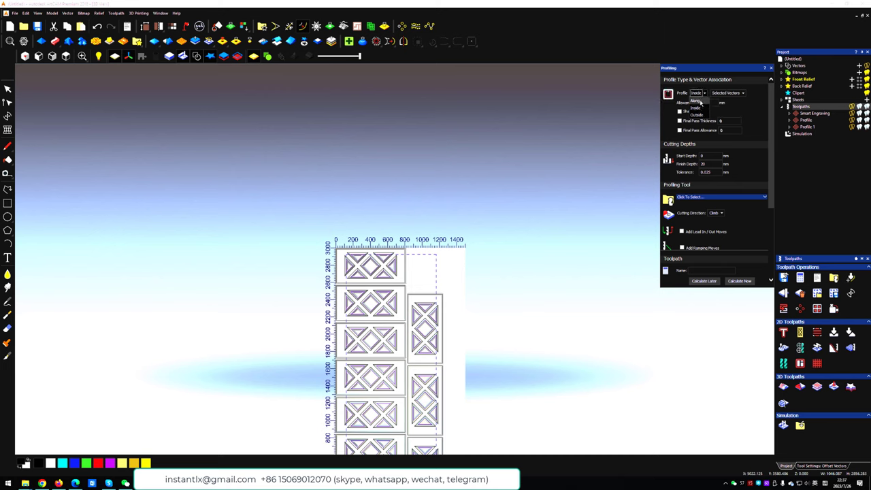
left_click(697, 92)
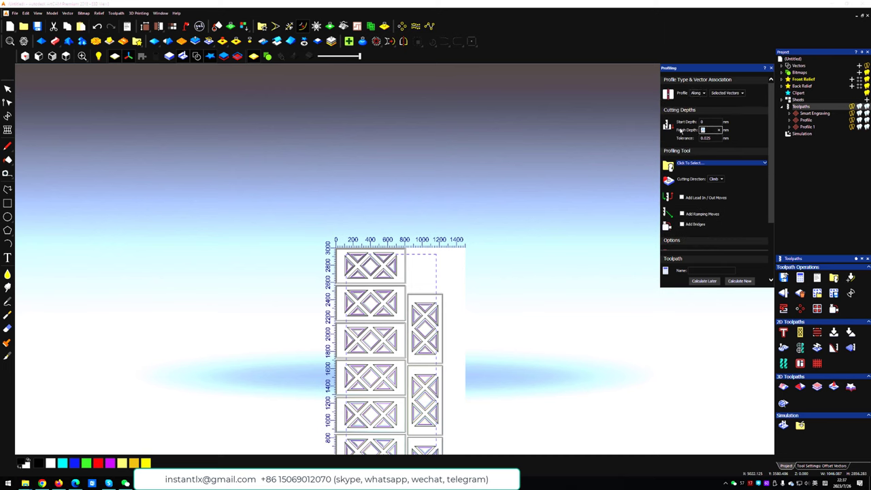
left_click(718, 164)
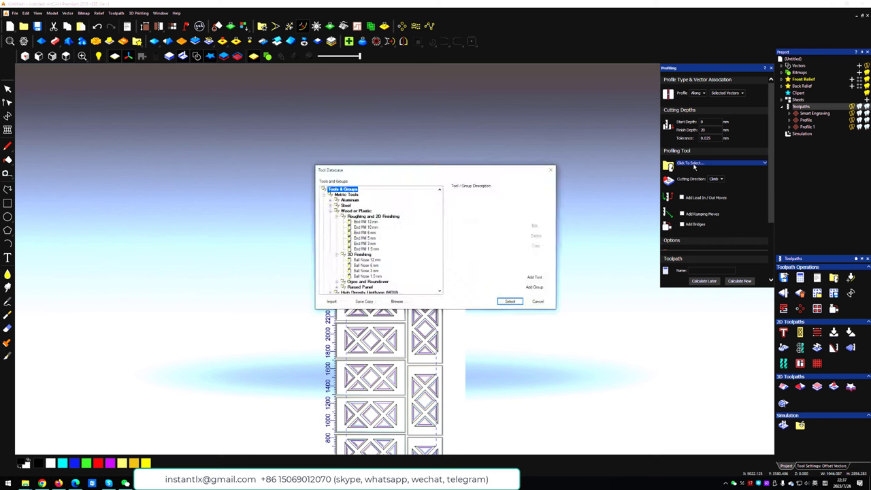
Pick the 6 mm end mill, edit its description, and confirm it as the profile tool
left_click(365, 233)
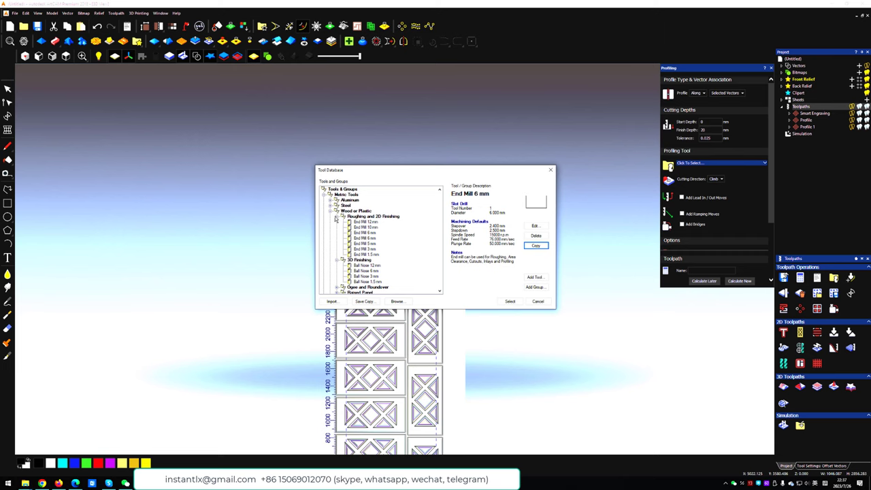
left_click(536, 226)
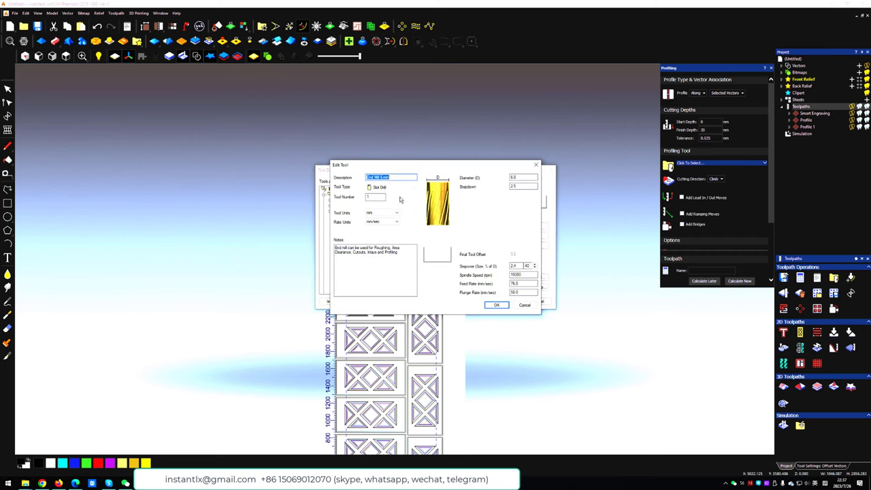
left_click(381, 177)
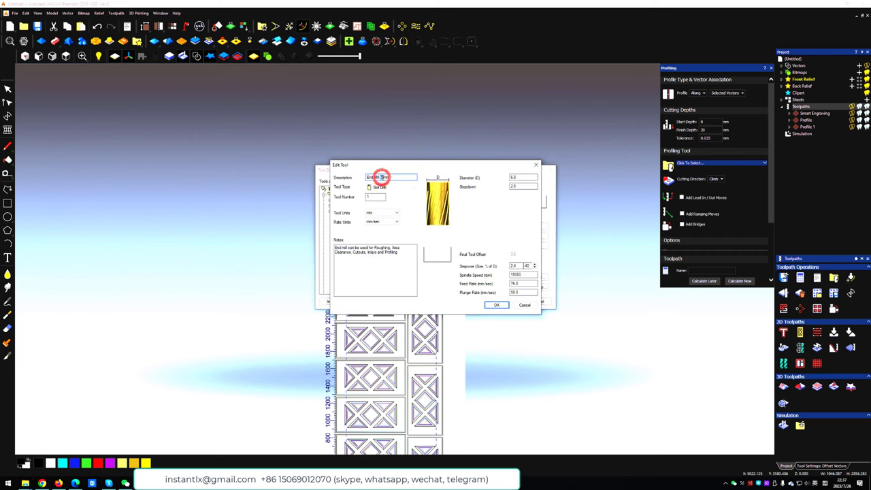
key("8")
type("10")
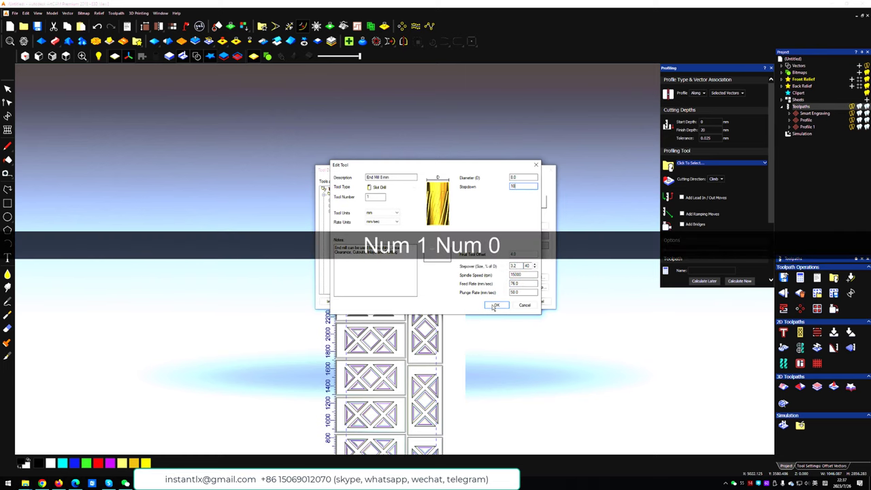
left_click(495, 305)
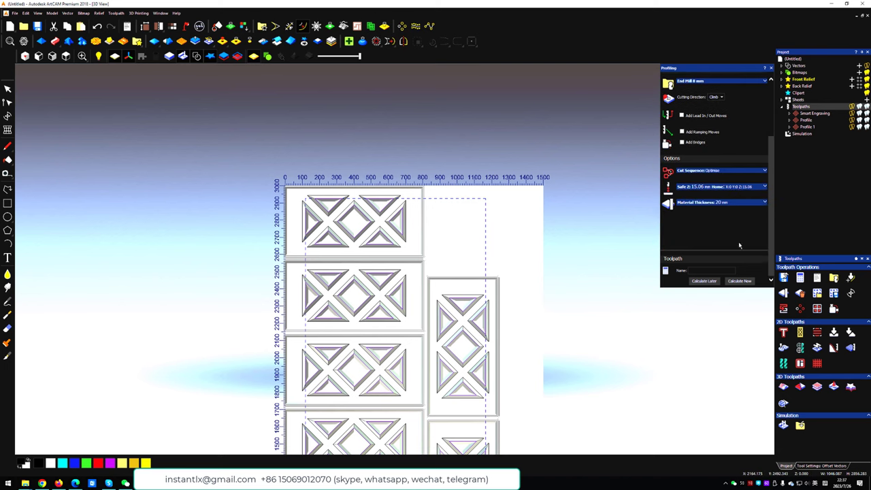
mouse_move(749, 282)
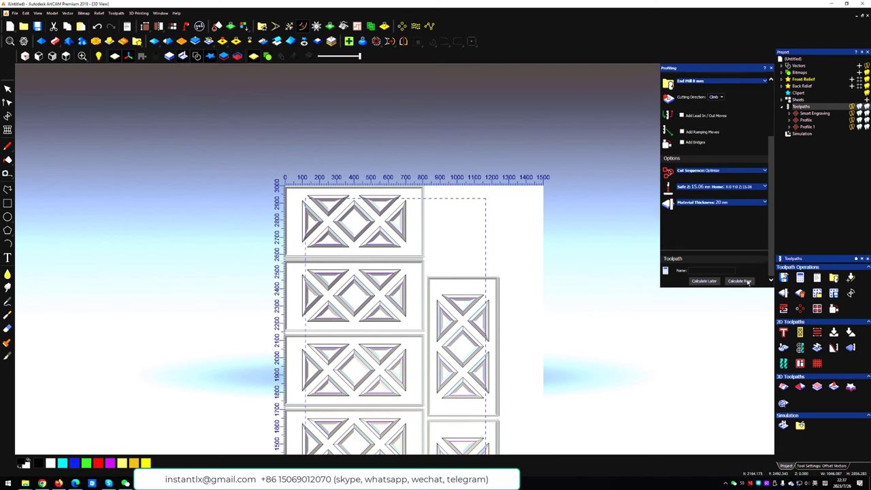
Calculate Profile 2 and reveal the tool used by Smart Engraving in the Project tree
left_click(740, 280)
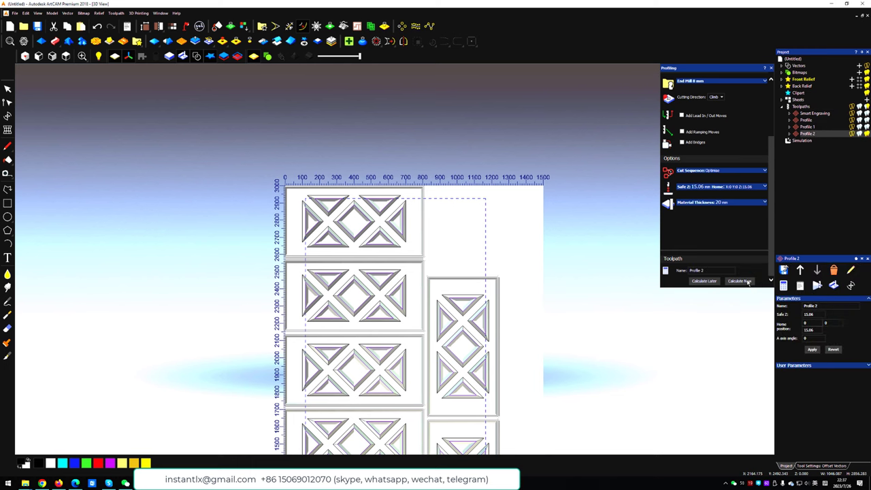
left_click(738, 281)
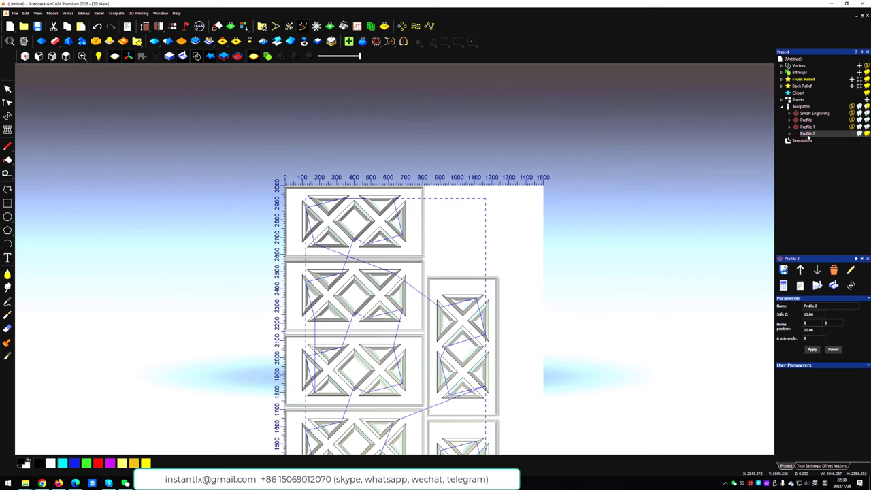
left_click(814, 113)
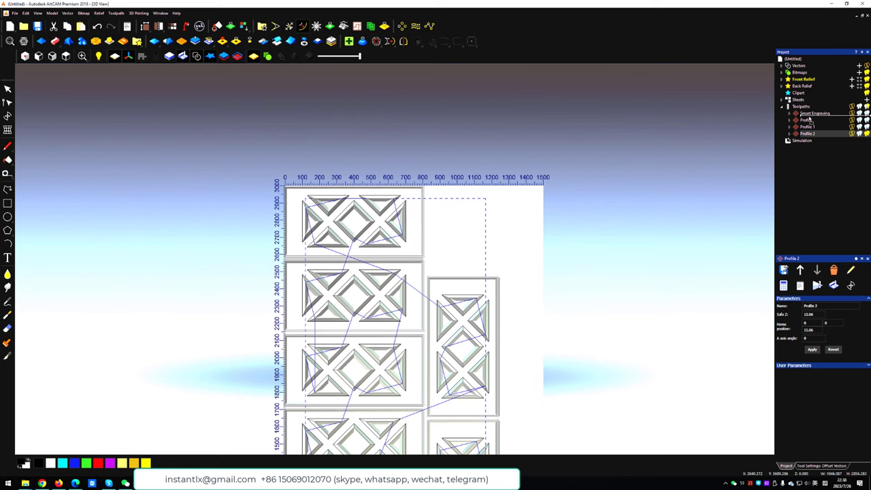
left_click(800, 270)
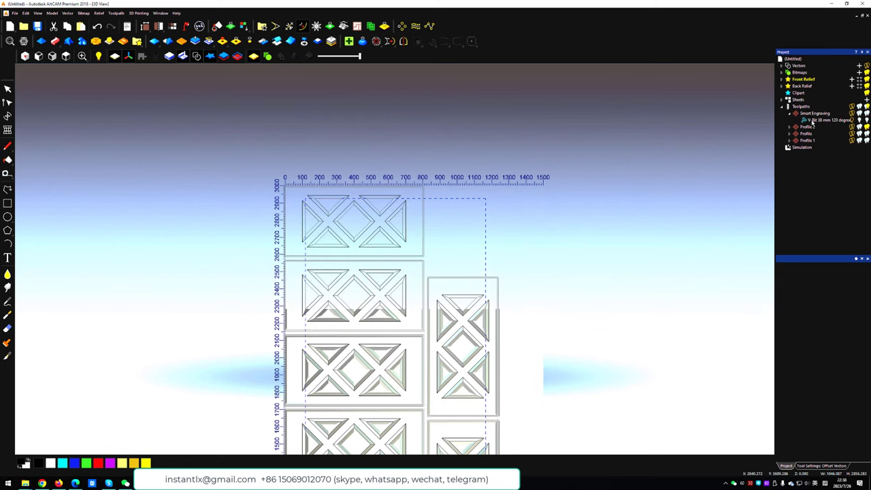
Expand the remaining profile toolpaths to check which tool each one uses
left_click(808, 126)
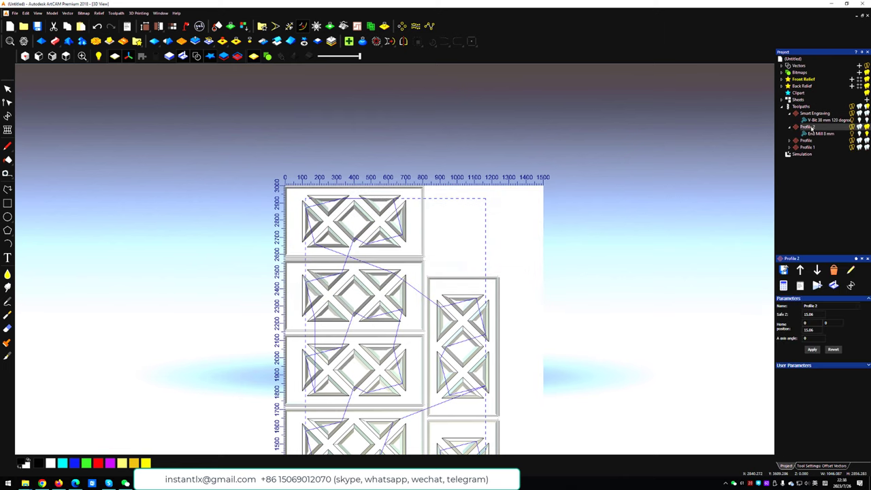
left_click(819, 134)
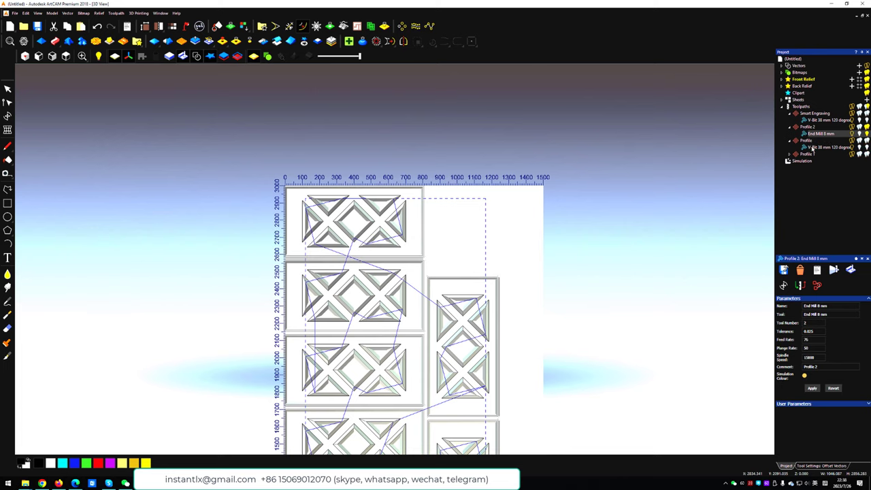
left_click(828, 147)
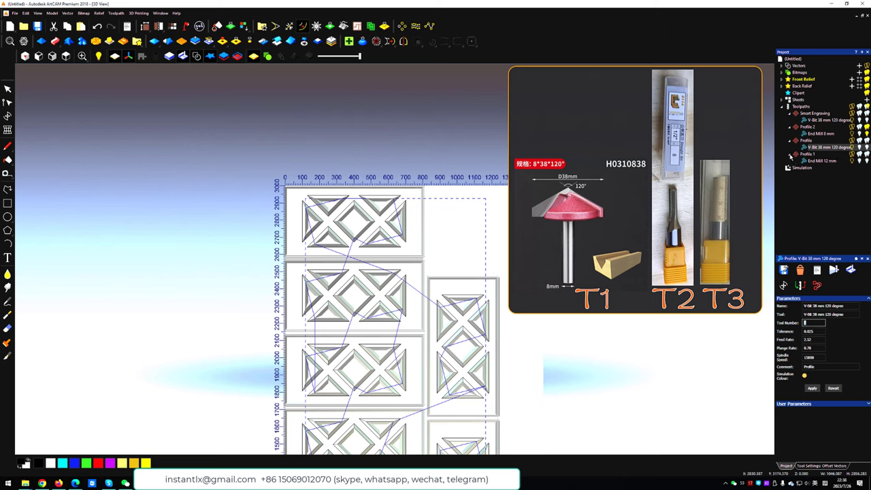
left_click(819, 160)
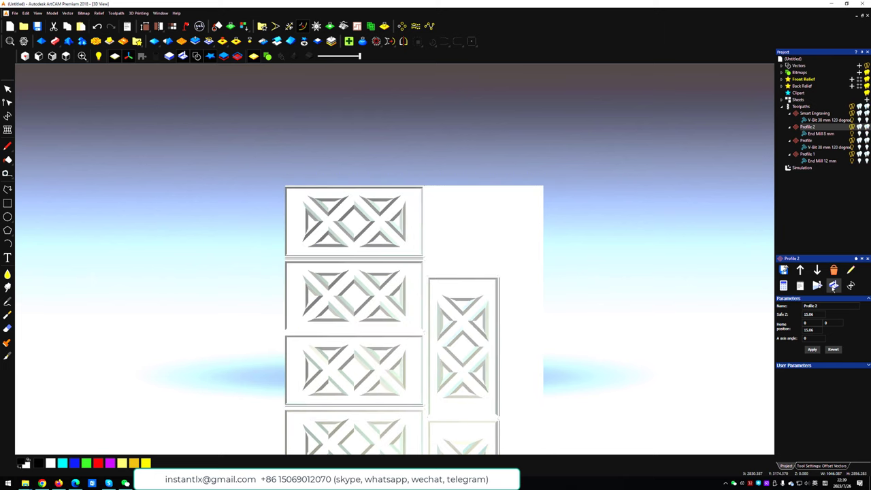
mouse_move(381, 215)
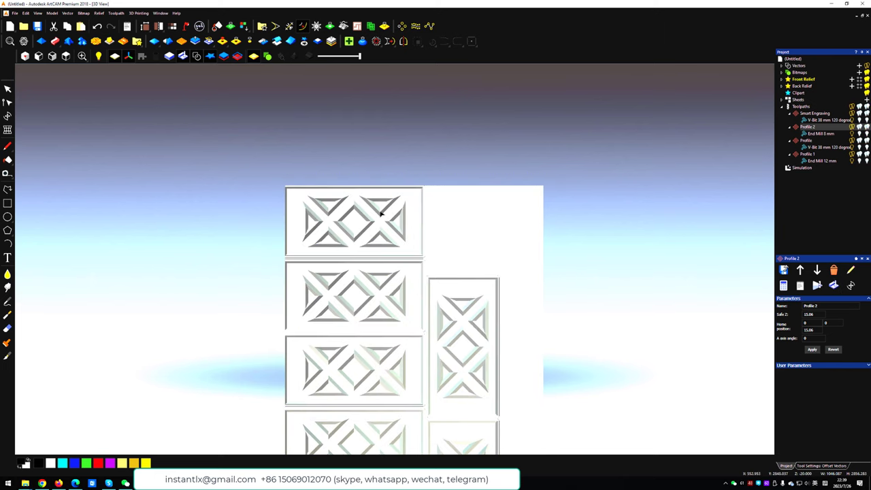
Zoom in on the simulated panel to inspect the bevelled triangle cut-outs
scroll("up", 3)
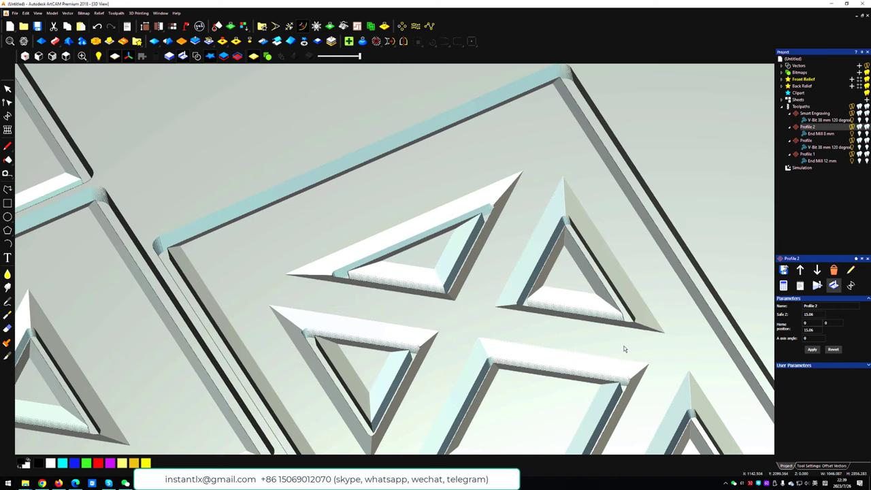
mouse_move(815, 229)
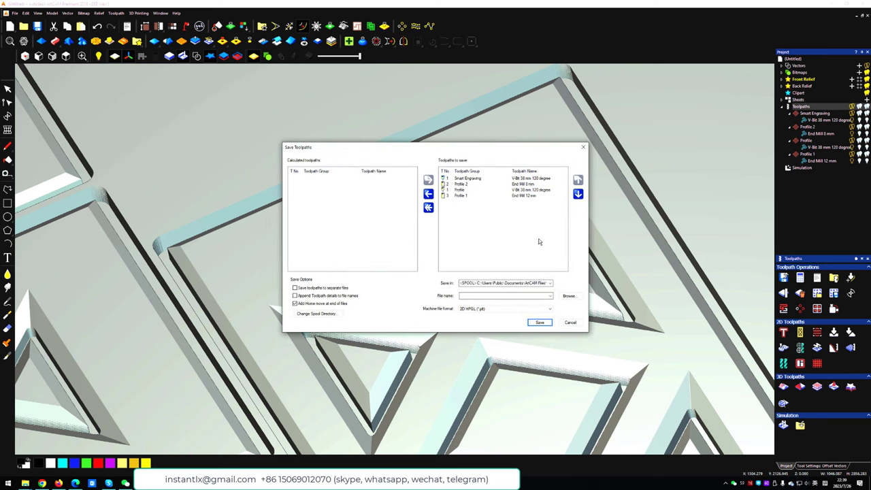
mouse_move(498, 213)
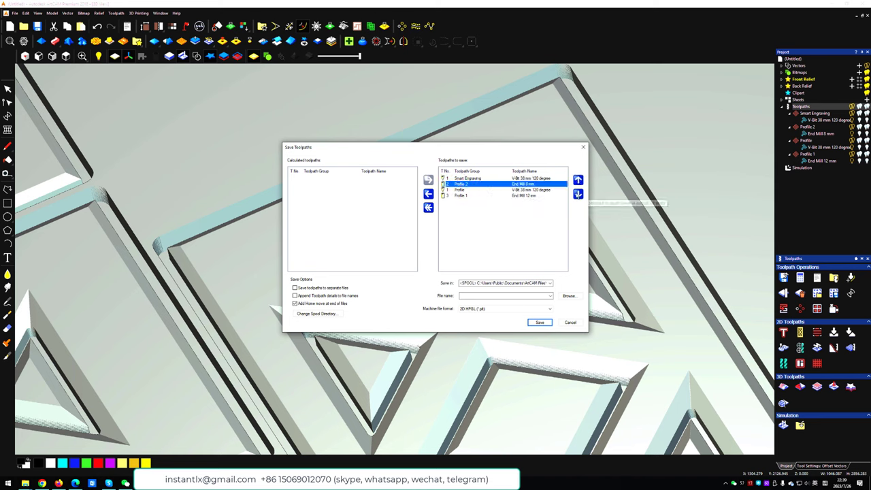
mouse_move(577, 193)
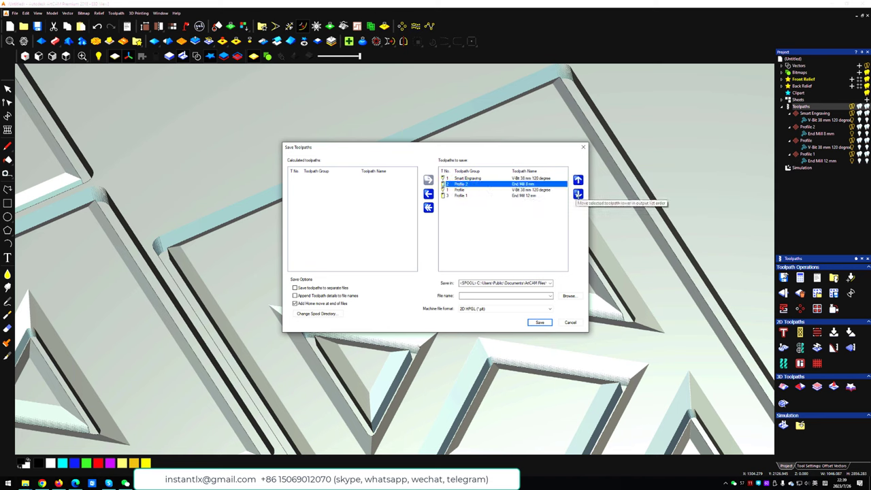
Order the toolpaths V-bit first then end mill, and choose the router's machine output format
left_click(577, 179)
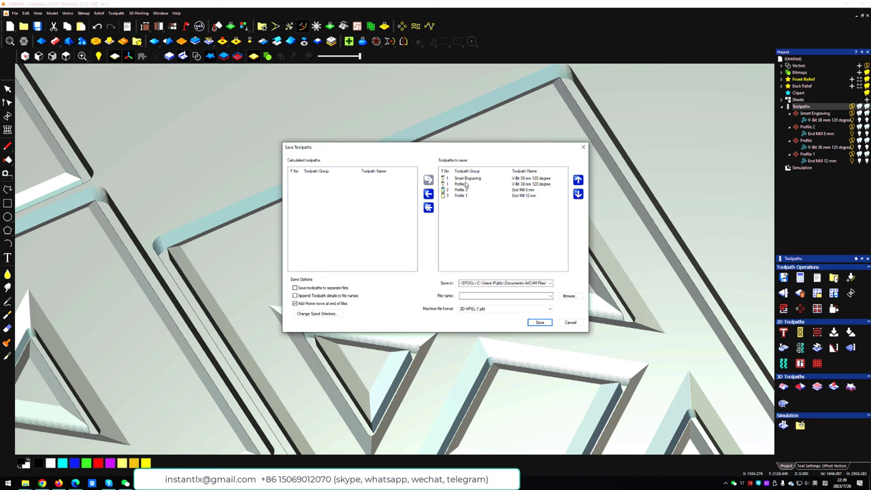
left_click(503, 190)
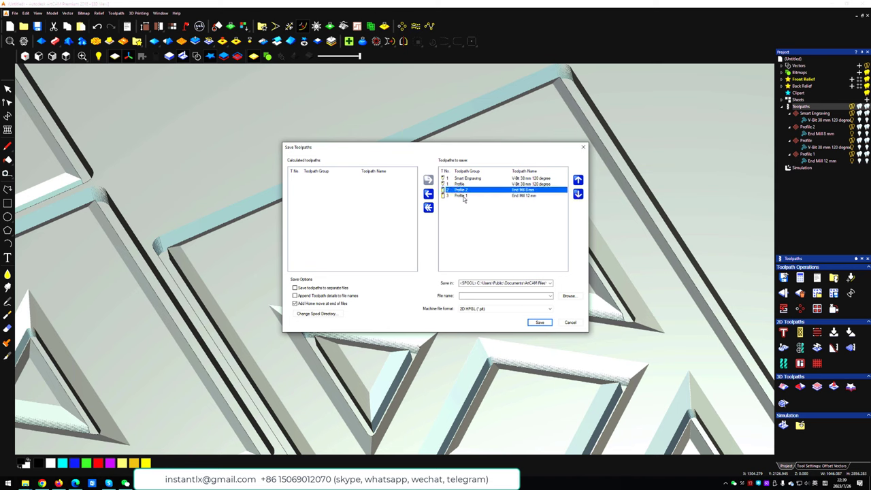
left_click(577, 193)
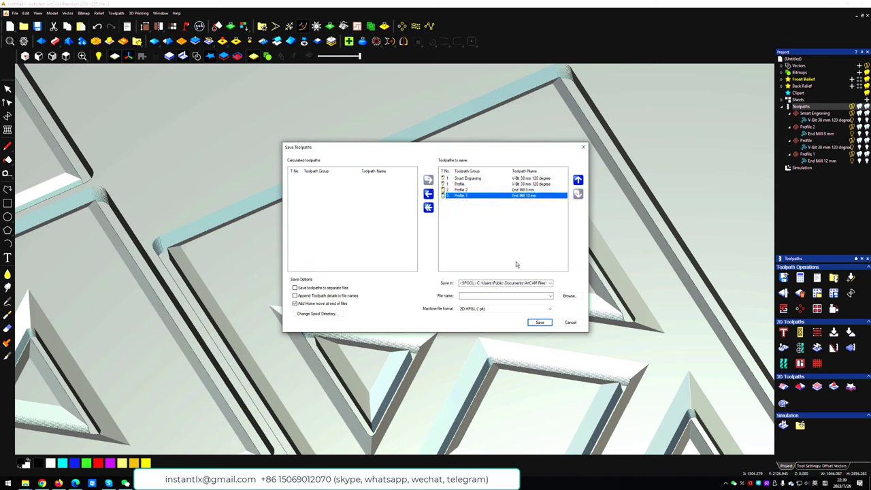
left_click(548, 307)
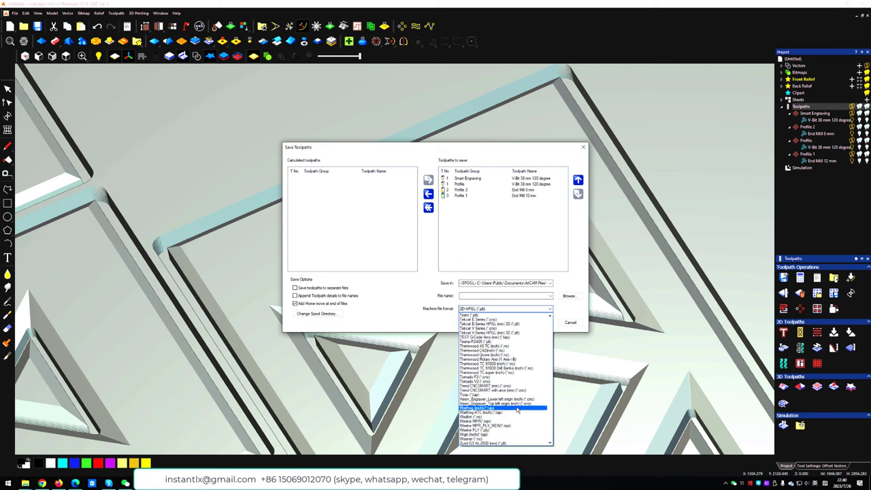
scroll("up", 3)
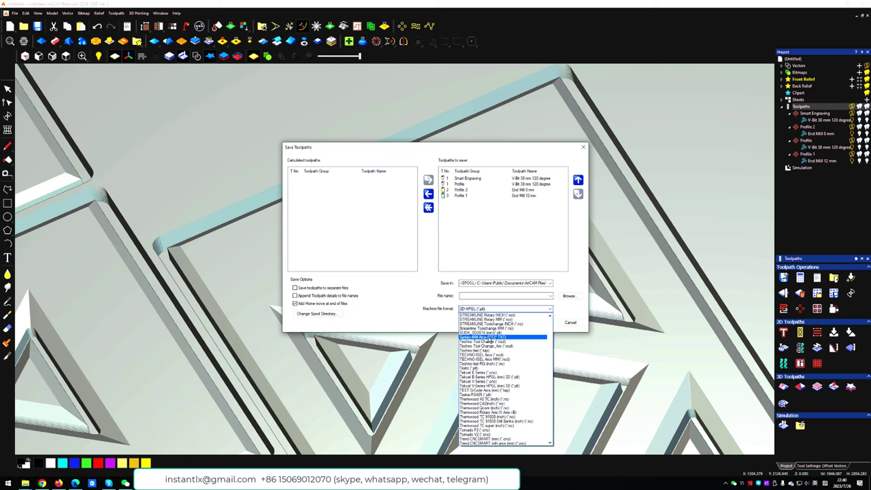
left_click(502, 338)
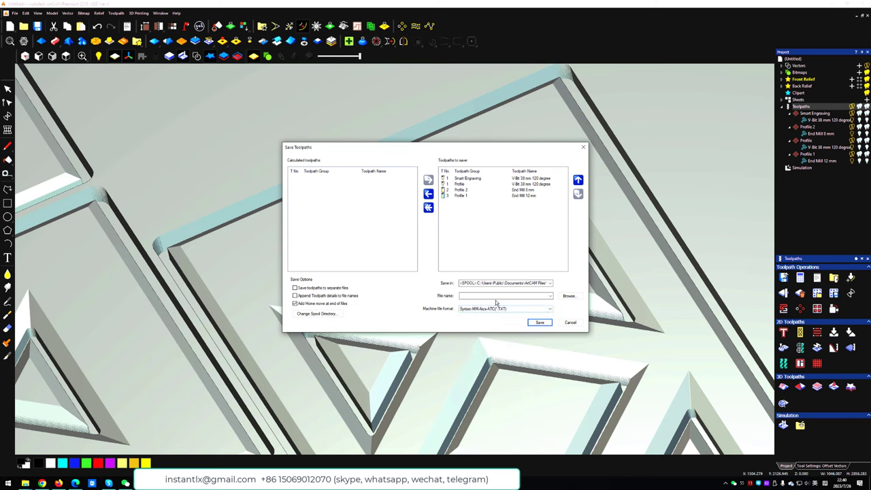
Save all four toolpaths as one router file named door1 on the desktop, overwriting the old file
left_click(503, 295)
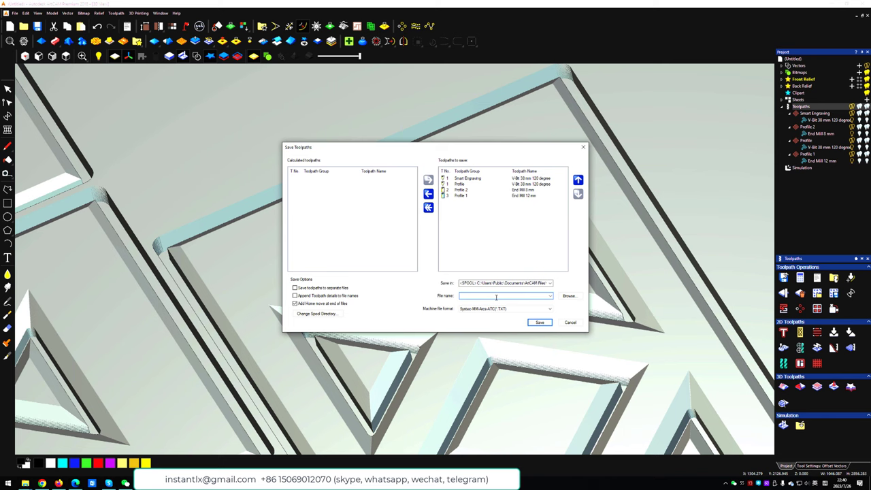
type("door1")
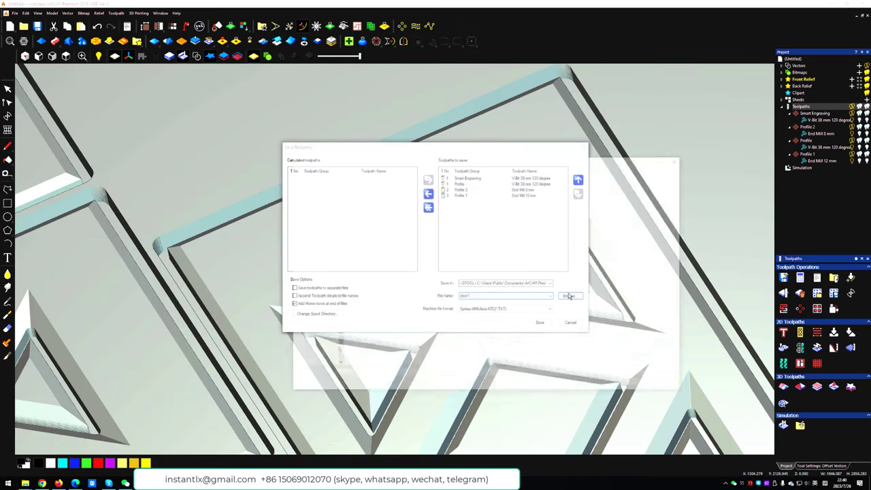
left_click(570, 295)
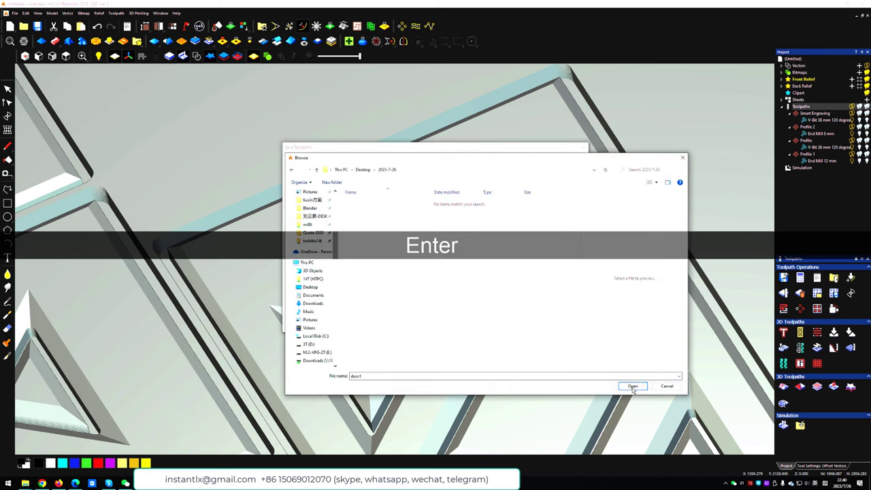
left_click(632, 386)
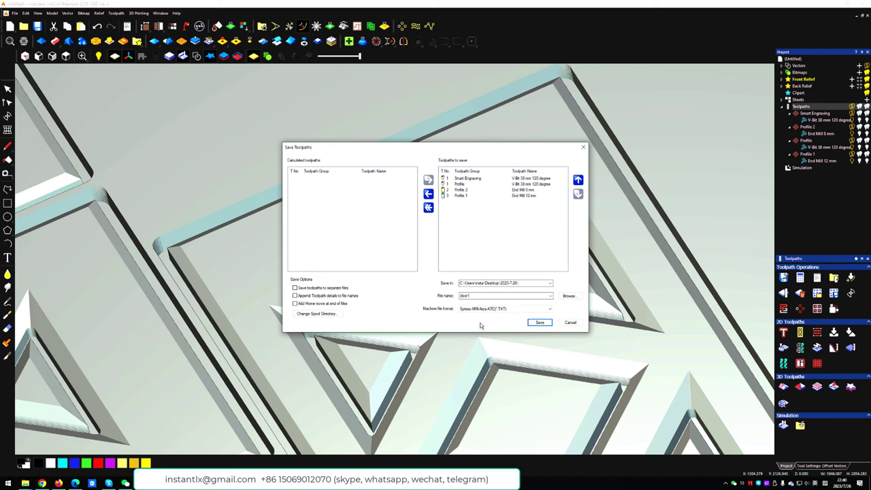
mouse_move(408, 323)
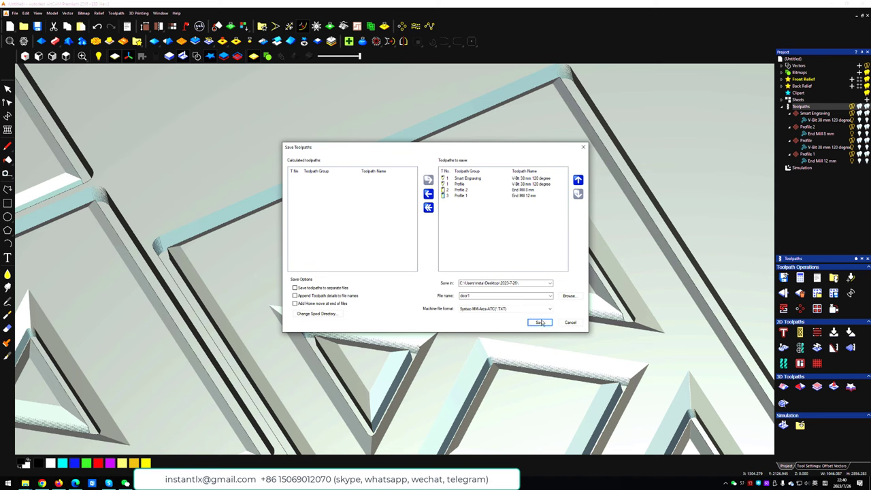
left_click(539, 321)
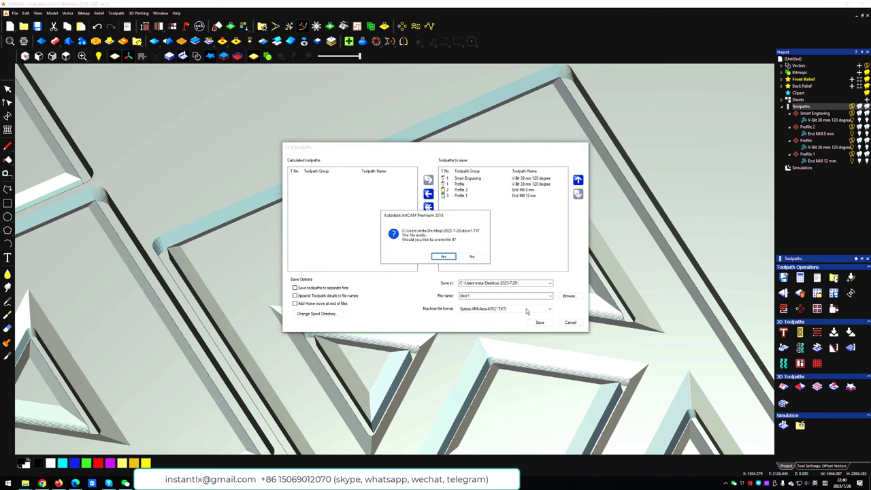
left_click(443, 256)
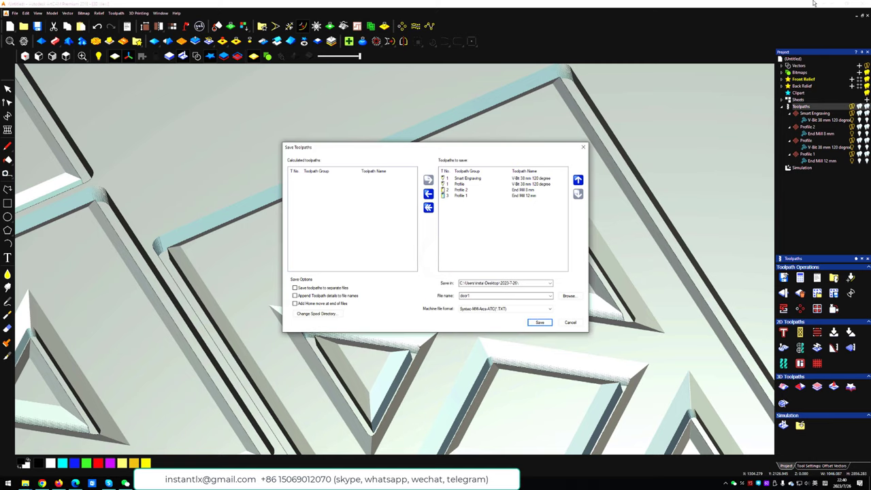